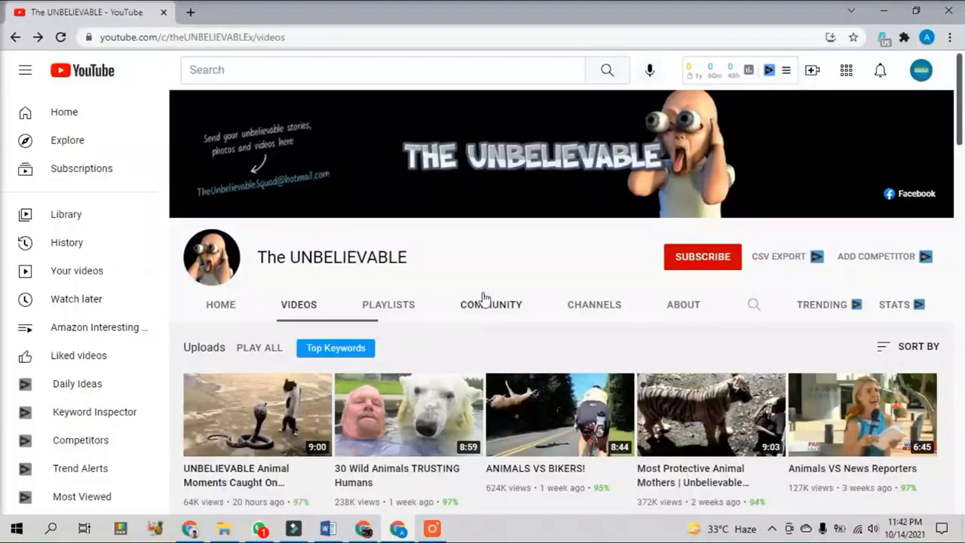
pyautogui.moveTo(413, 259)
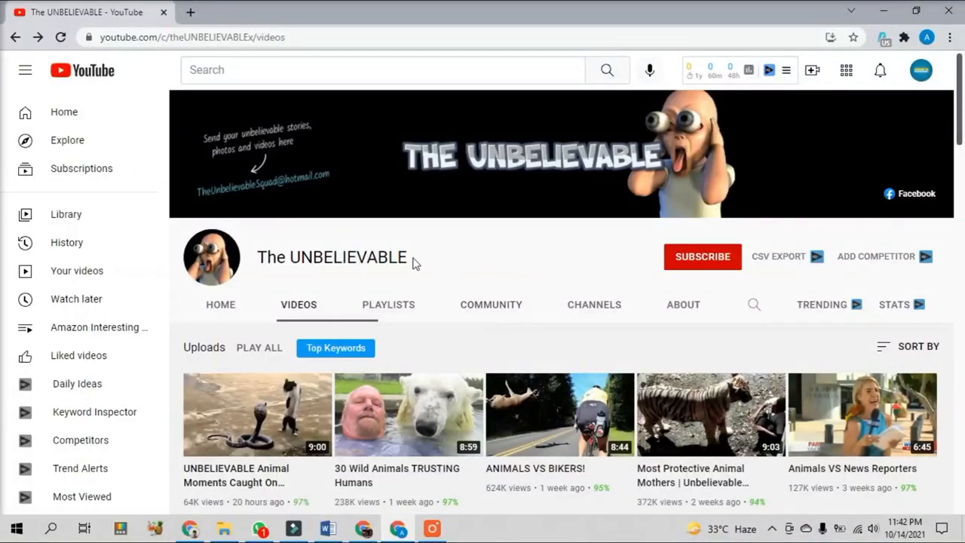
pyautogui.moveTo(411, 274)
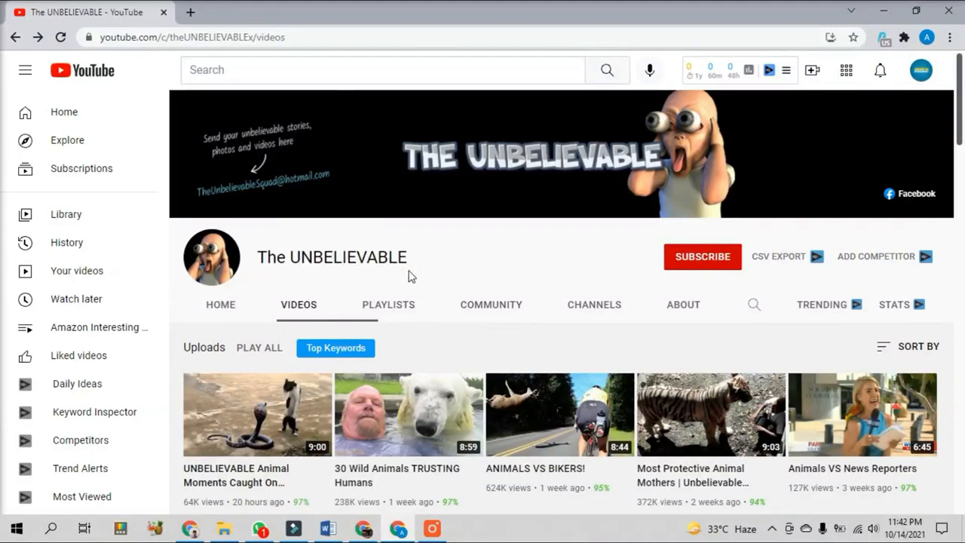
# Scroll The UNBELIEVABLE channel's uploads and start the 'UNBELIEVABLE Animal Moments Caught On Camera! #7' video.
pyautogui.scroll(-3)
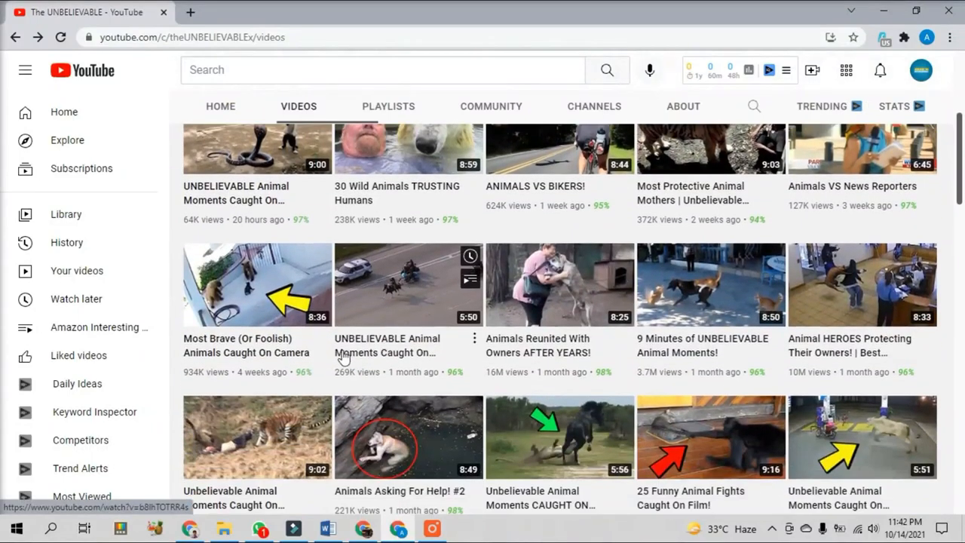
pyautogui.scroll(-3)
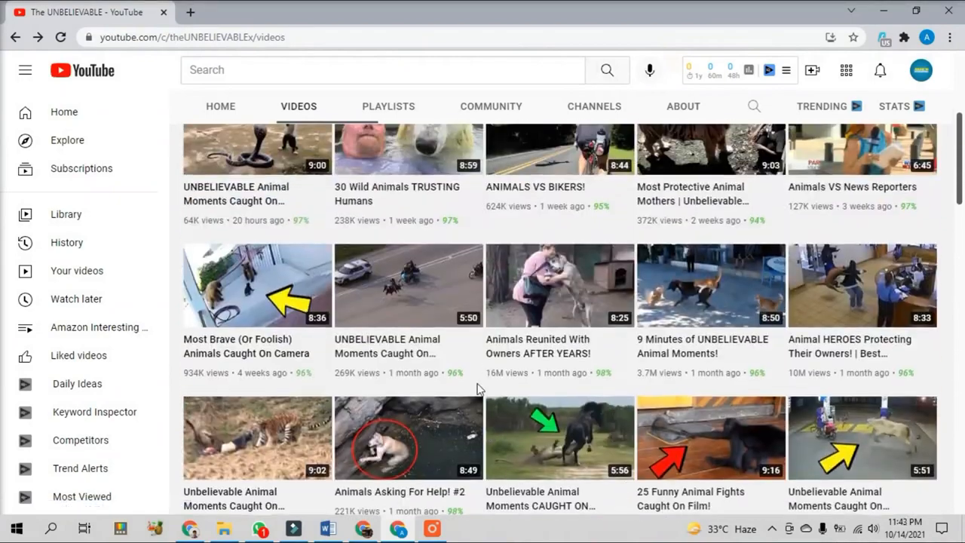
pyautogui.scroll(3)
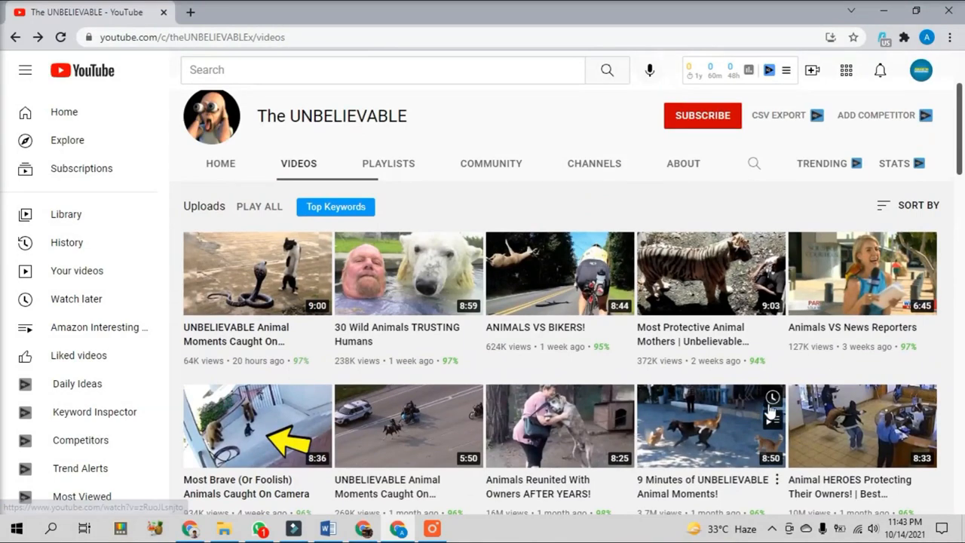
pyautogui.scroll(-3)
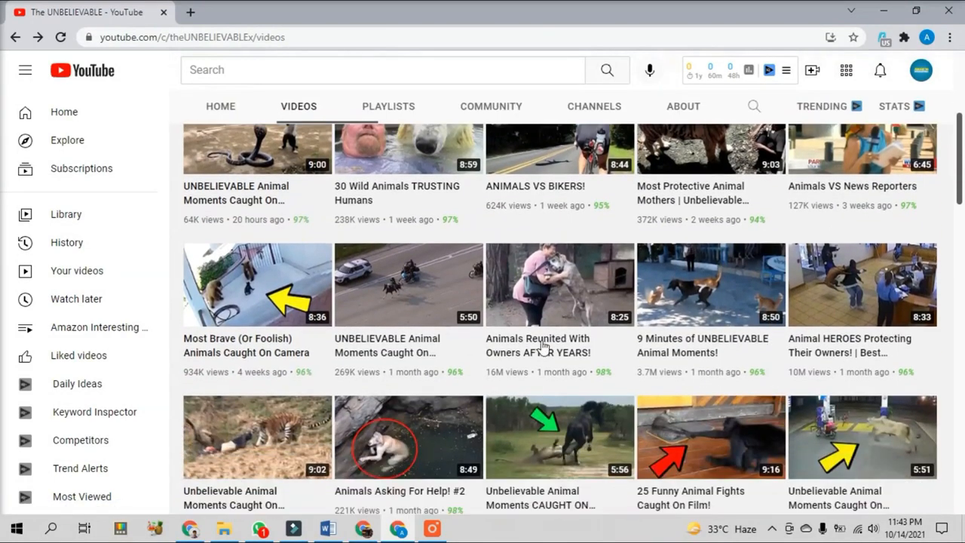
pyautogui.moveTo(329, 357)
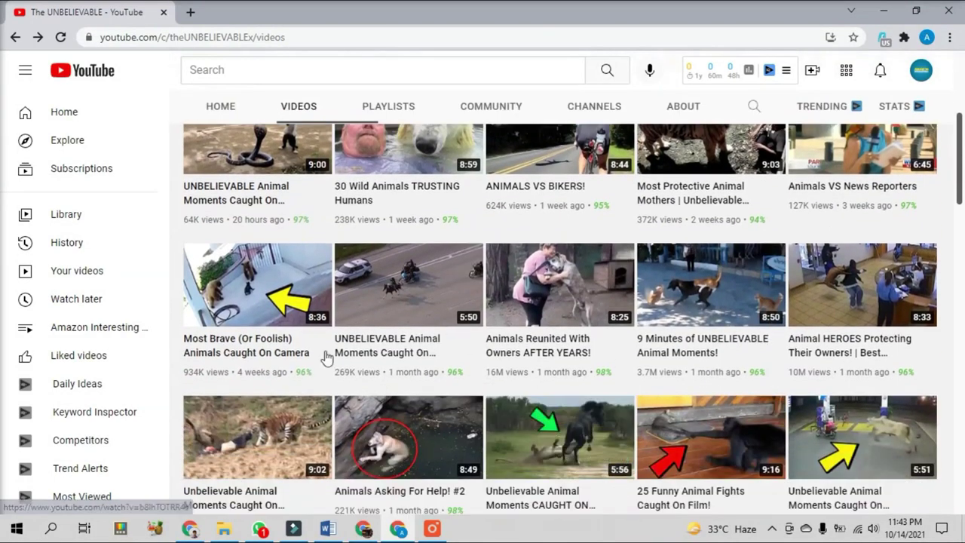
pyautogui.click(256, 284)
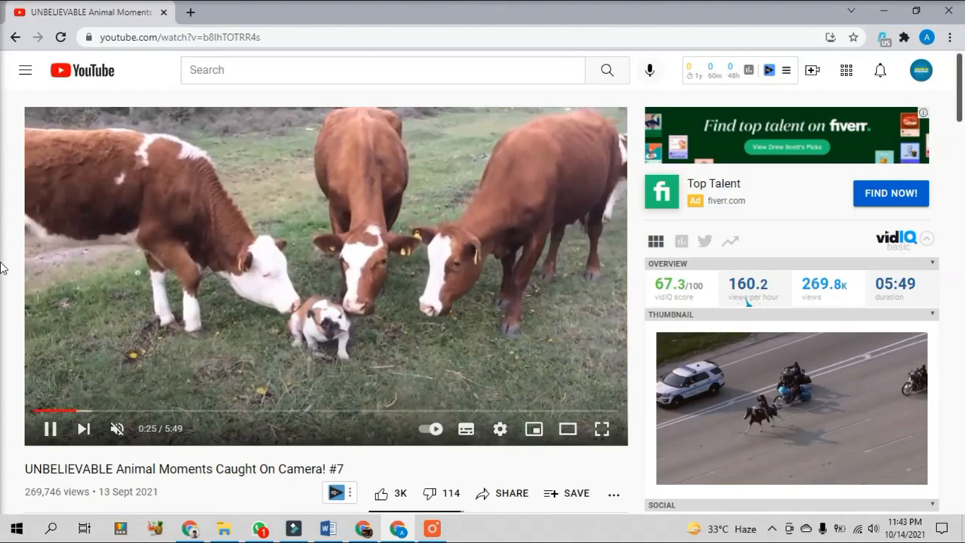
# Skip ahead twice through the animal moments video to skim its content.
pyautogui.doubleClick(522, 279)
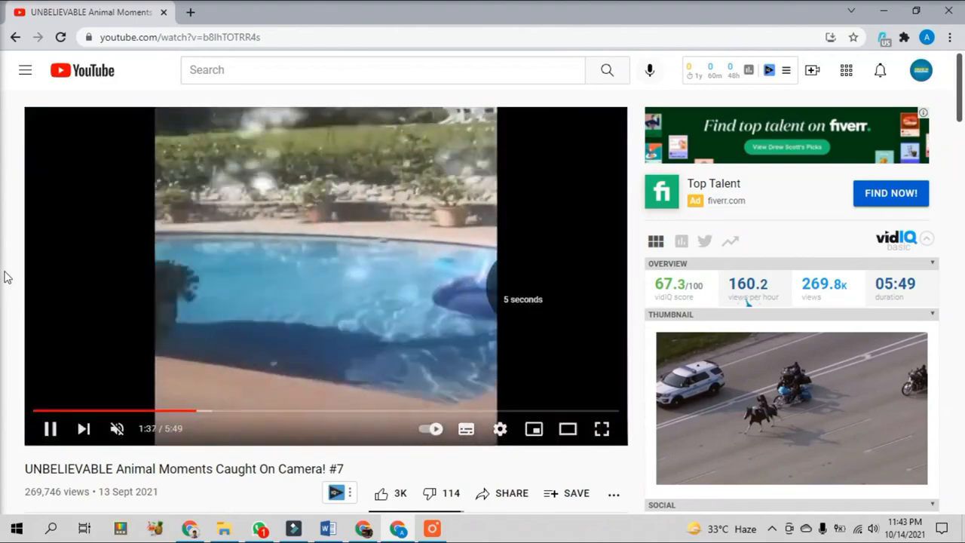
pyautogui.doubleClick(522, 279)
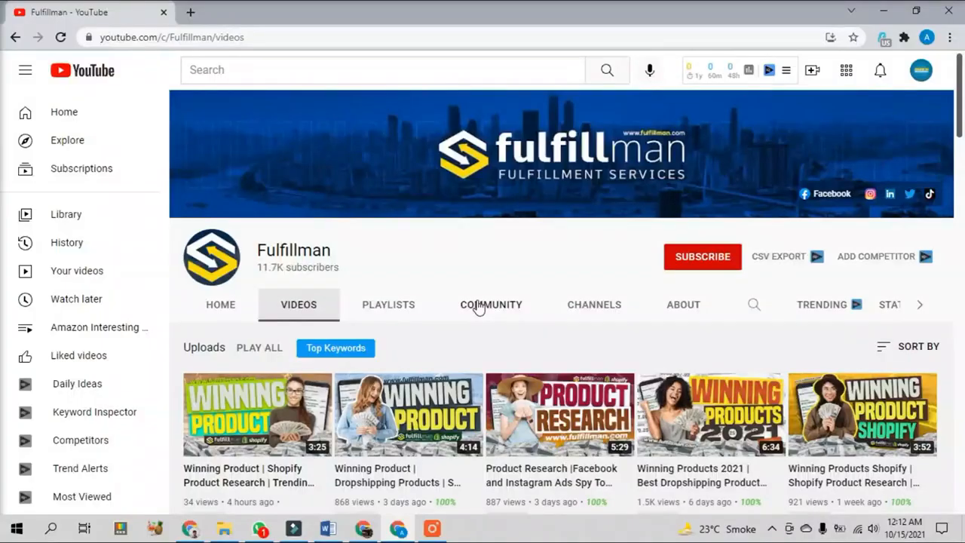
pyautogui.moveTo(504, 293)
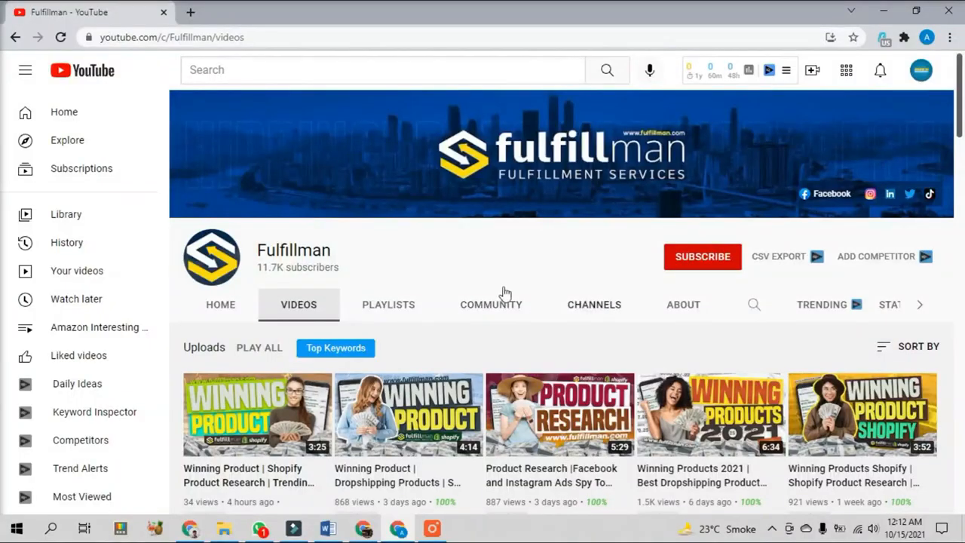
# Select the Fulfillman channel name, sort its uploads by Most popular and scan the grid.
pyautogui.doubleClick(293, 251)
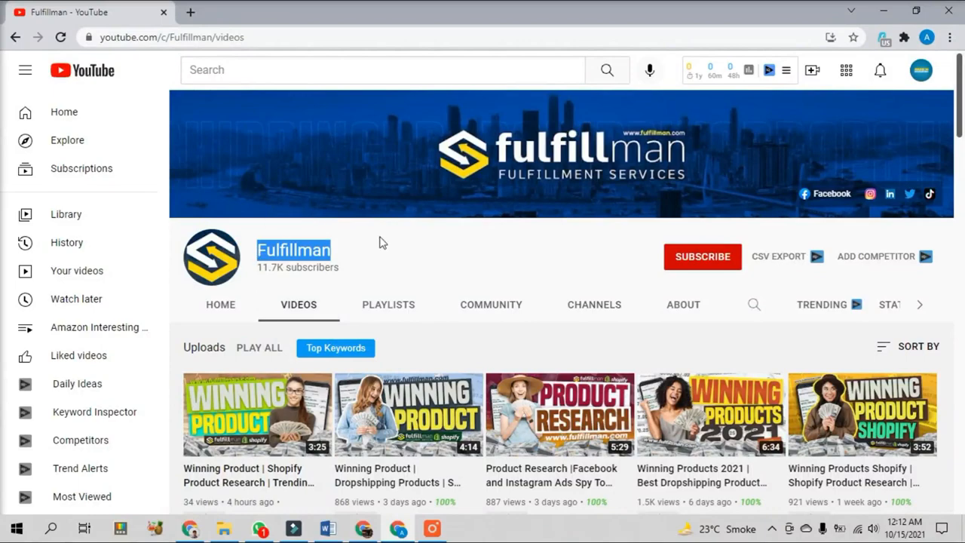
pyautogui.scroll(-3)
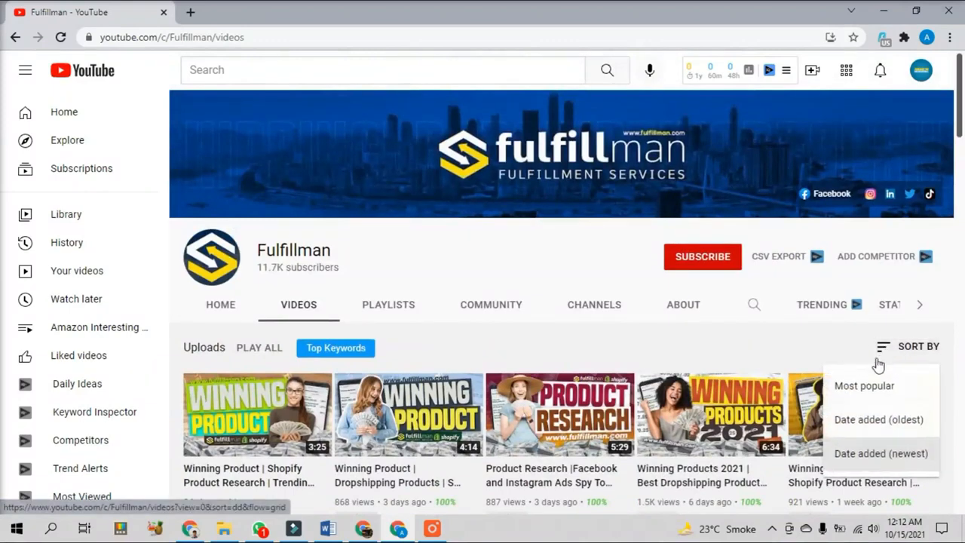
pyautogui.click(864, 386)
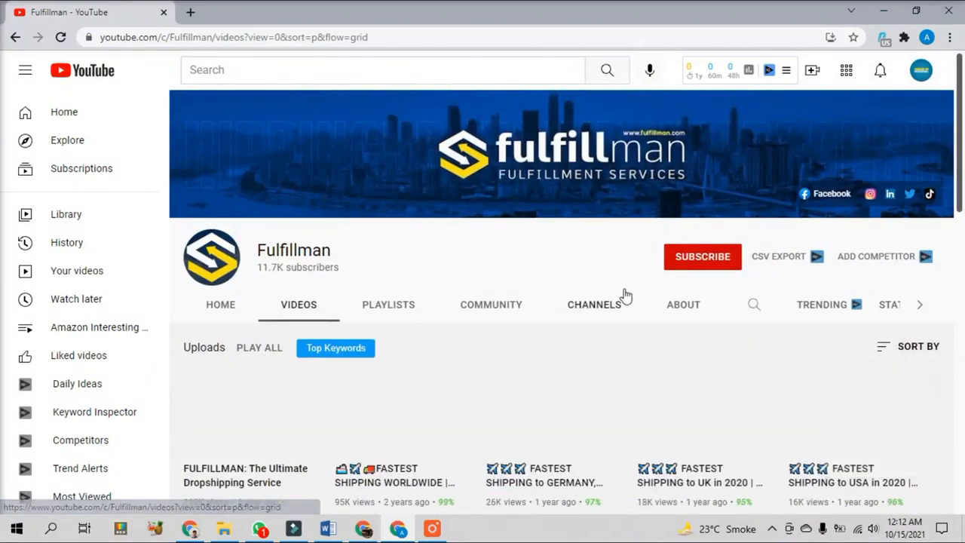
pyautogui.scroll(-3)
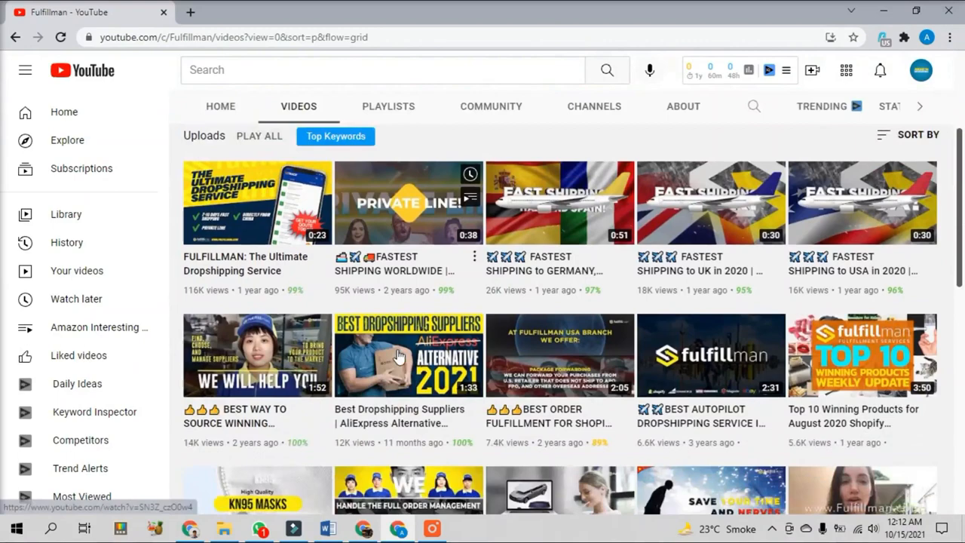
pyautogui.scroll(-3)
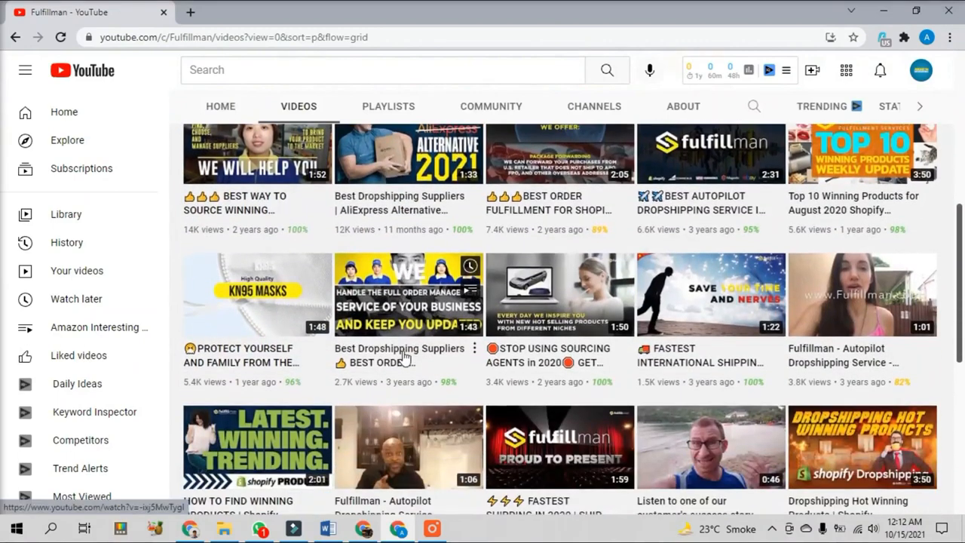
pyautogui.scroll(3)
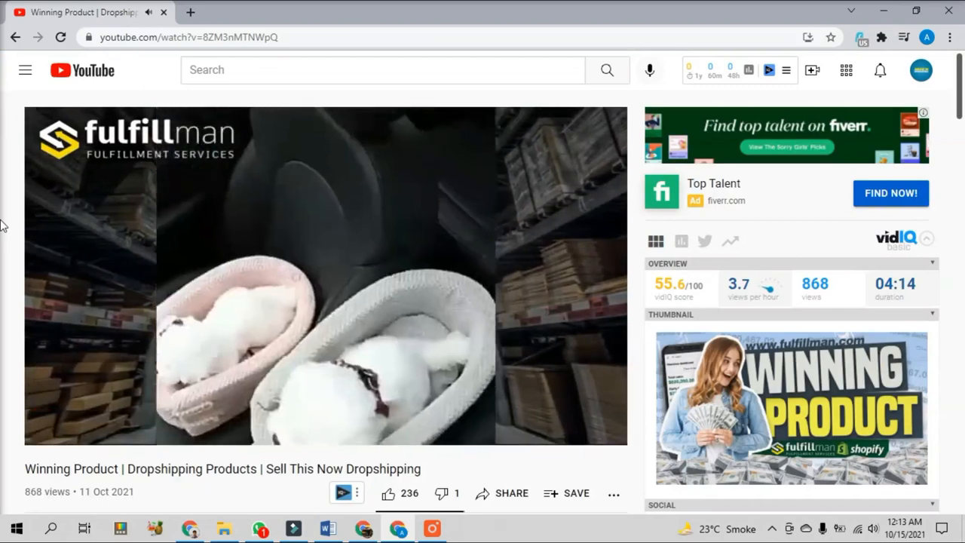
# Jump ahead twice in Fulfillman's Winning Product dropshipping video to sample later parts.
pyautogui.click(326, 274)
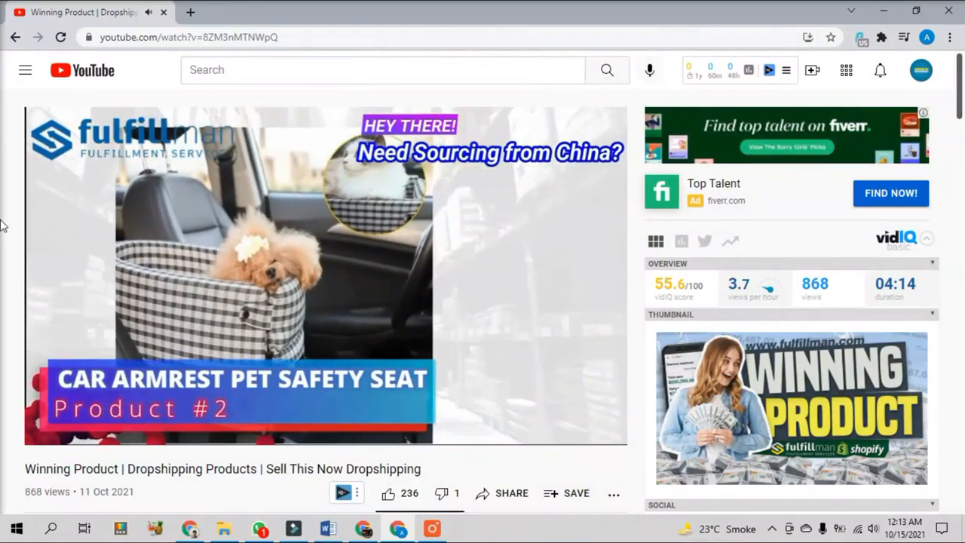
pyautogui.click(325, 271)
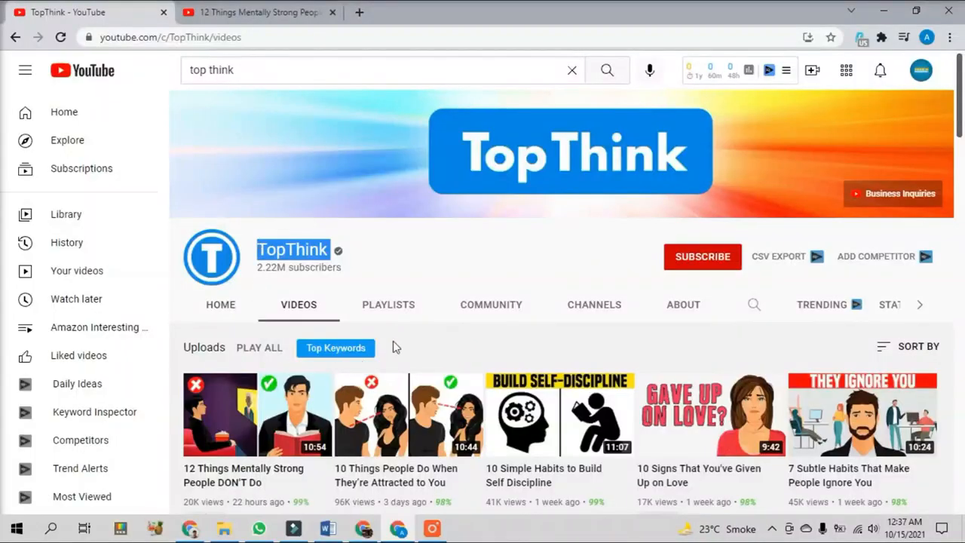
# Scroll TopThink's uploads, then head to the address bar to find the SANQ4 channel.
pyautogui.scroll(-3)
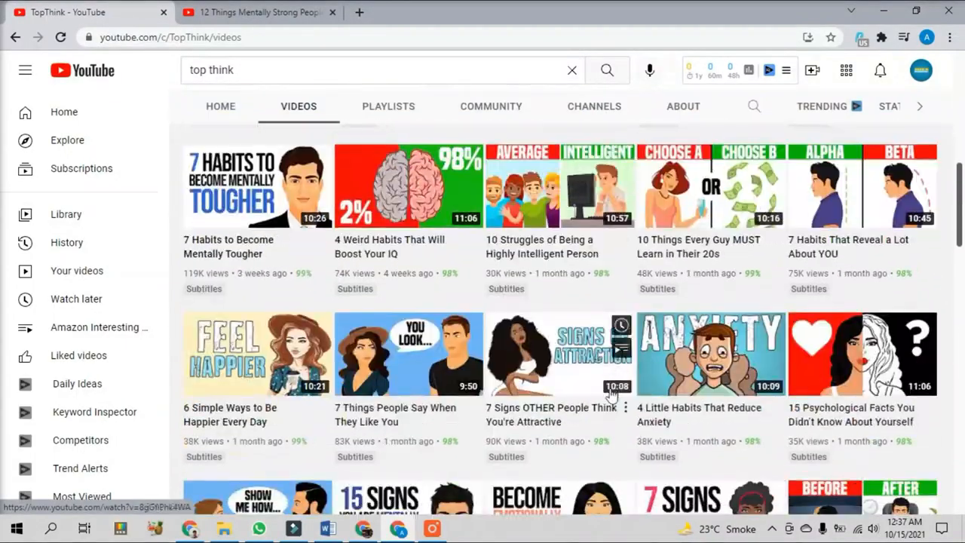
pyautogui.click(249, 12)
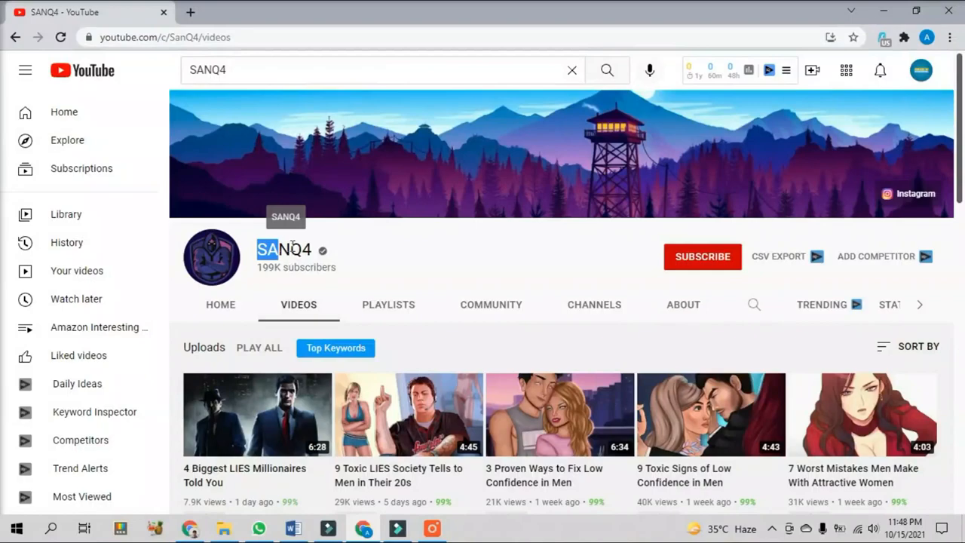
pyautogui.moveTo(377, 250)
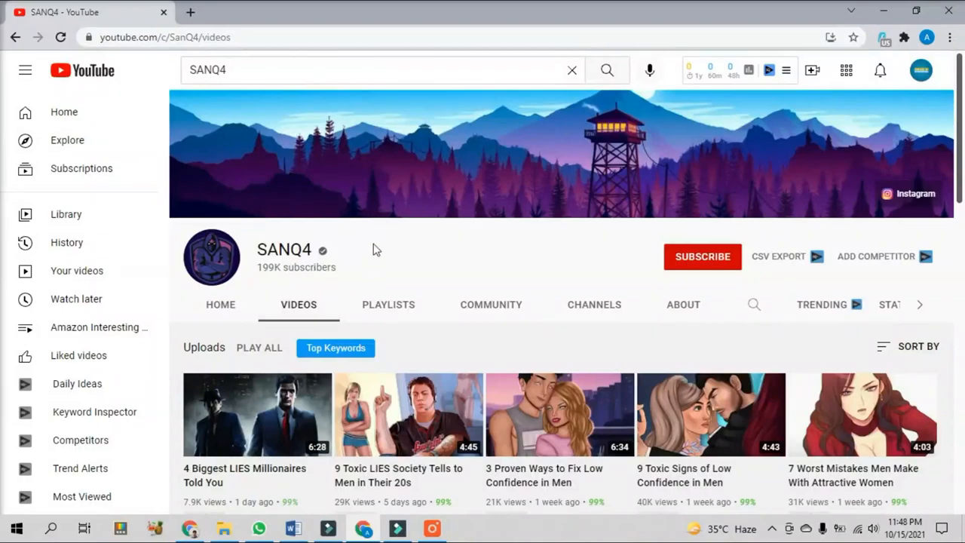
# Scroll through SANQ4's latest uploads and back to the top.
pyautogui.scroll(-3)
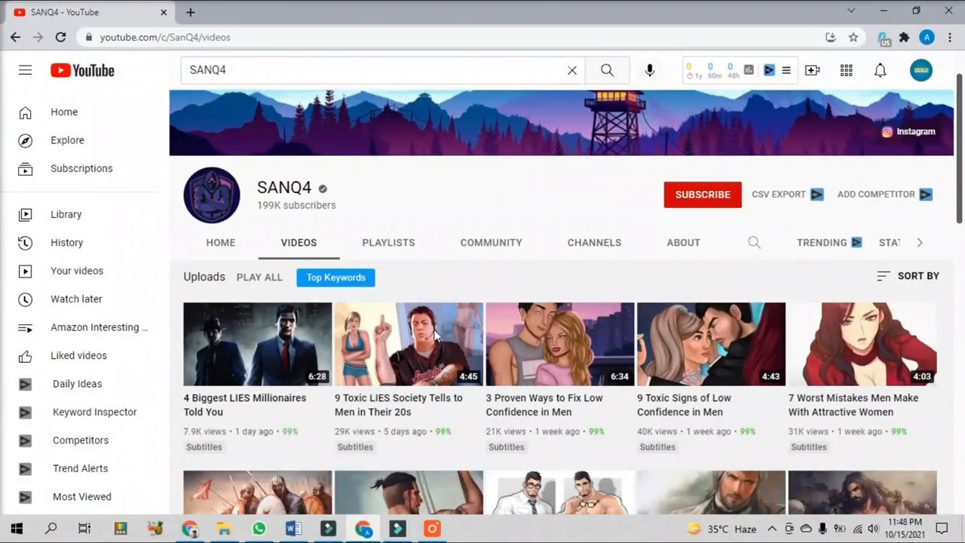
pyautogui.scroll(-3)
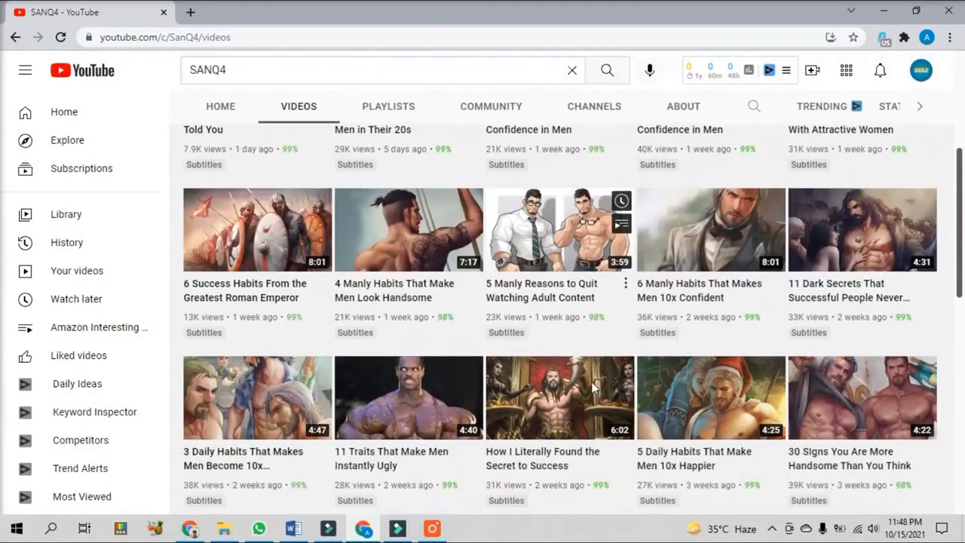
pyautogui.scroll(-3)
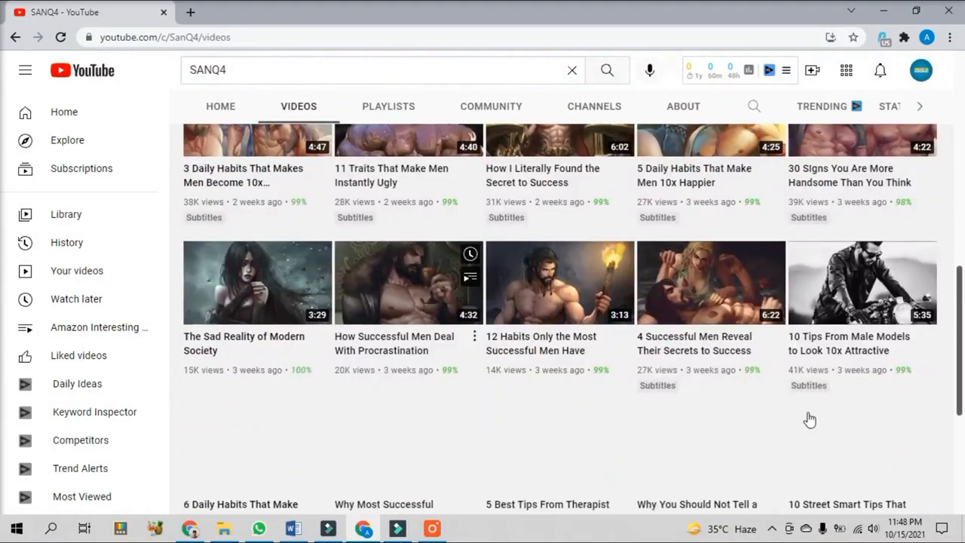
pyautogui.scroll(3)
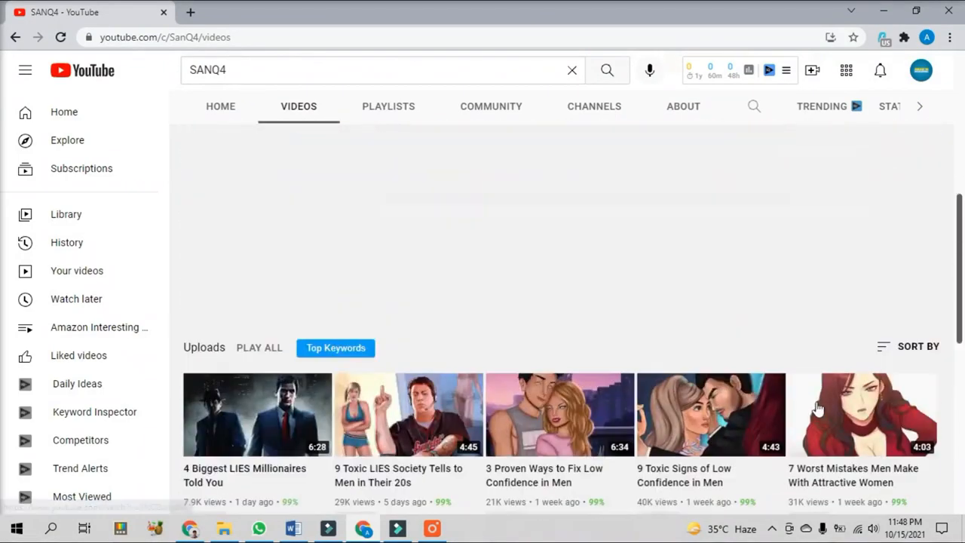
pyautogui.scroll(3)
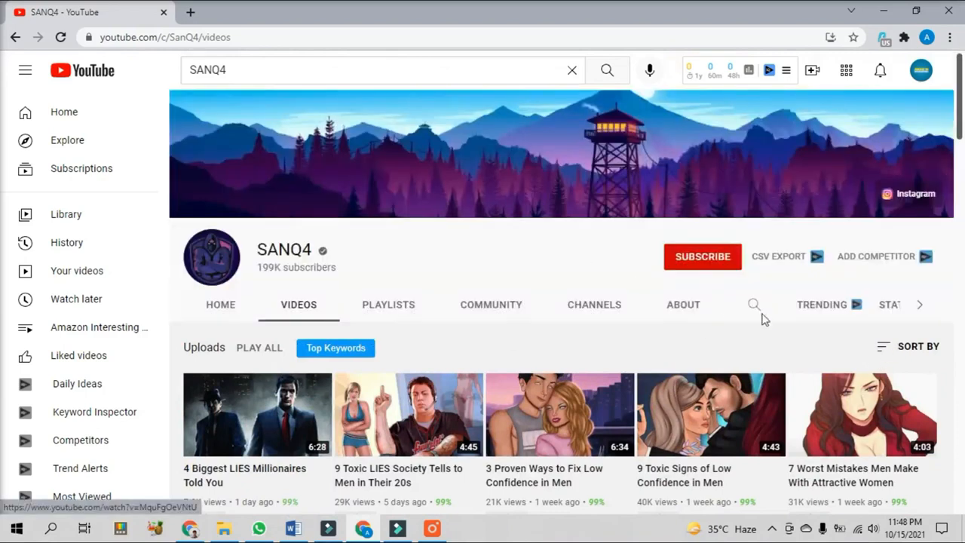
# Sort SANQ4's uploads by Most popular, scan them, then move toward a new Google tab.
pyautogui.click(919, 346)
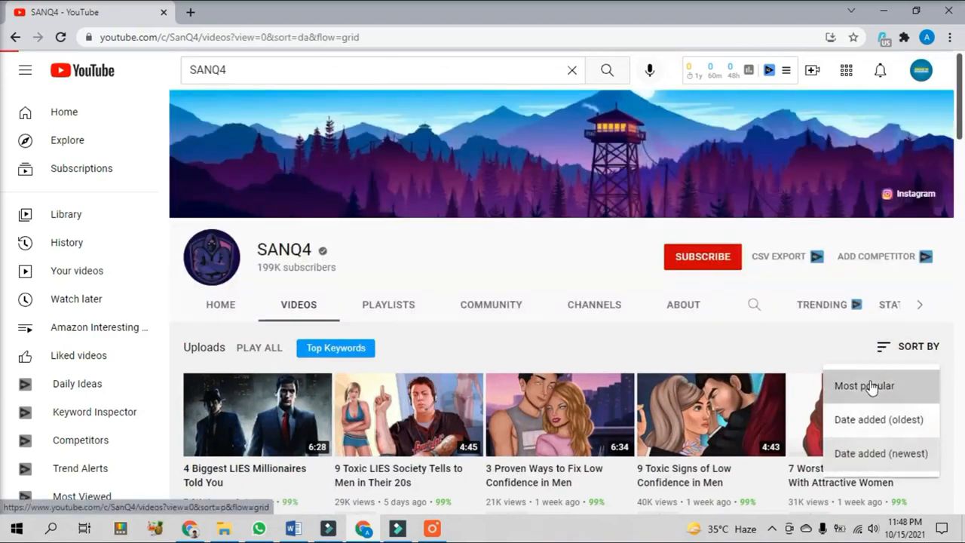
pyautogui.click(865, 386)
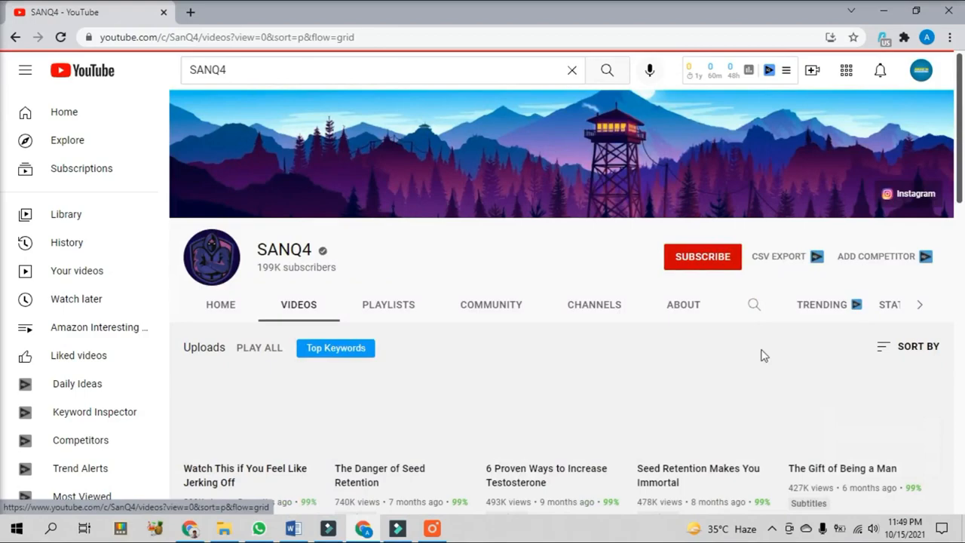
pyautogui.scroll(-3)
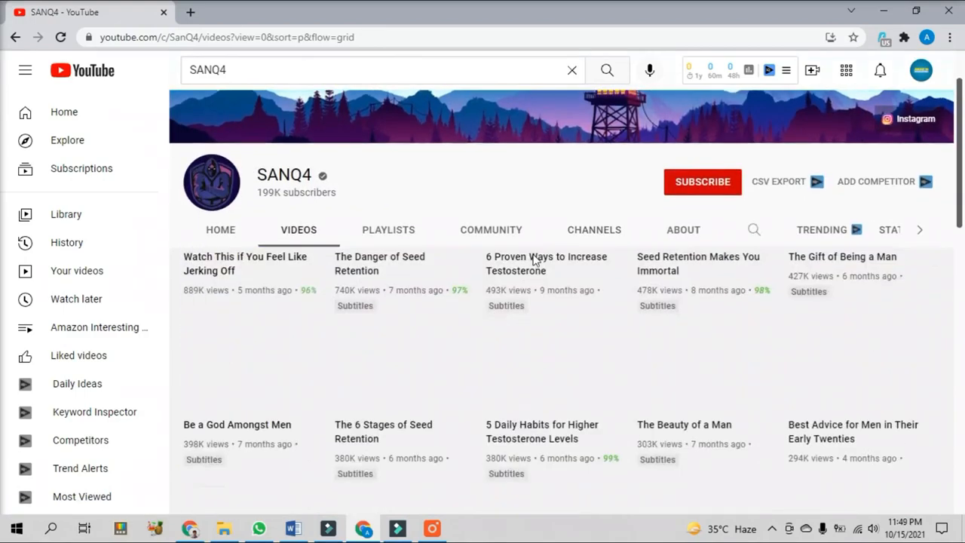
pyautogui.scroll(-3)
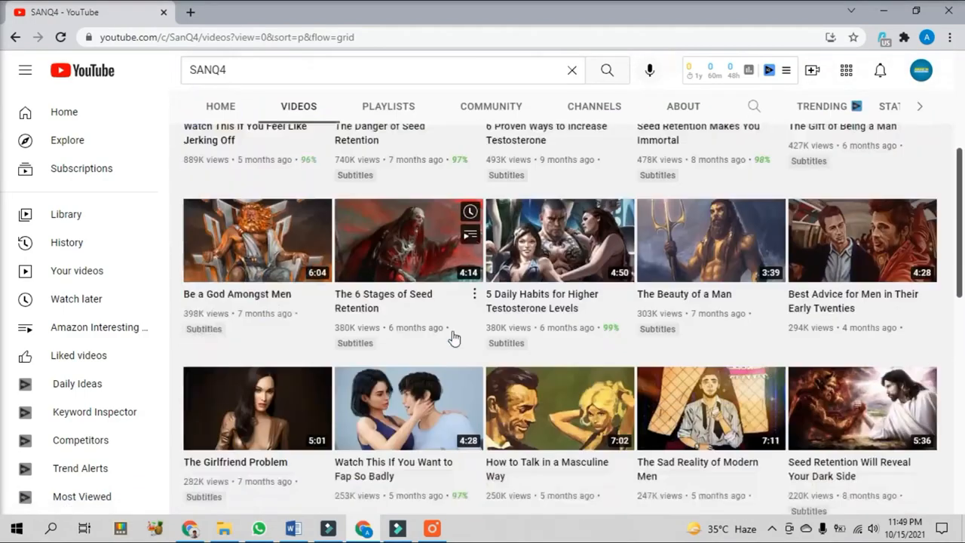
pyautogui.scroll(-3)
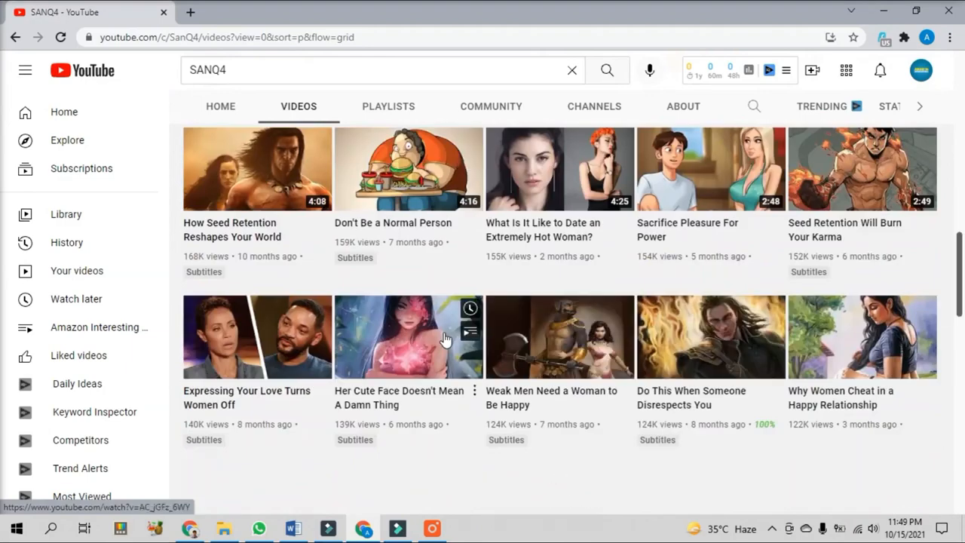
pyautogui.scroll(3)
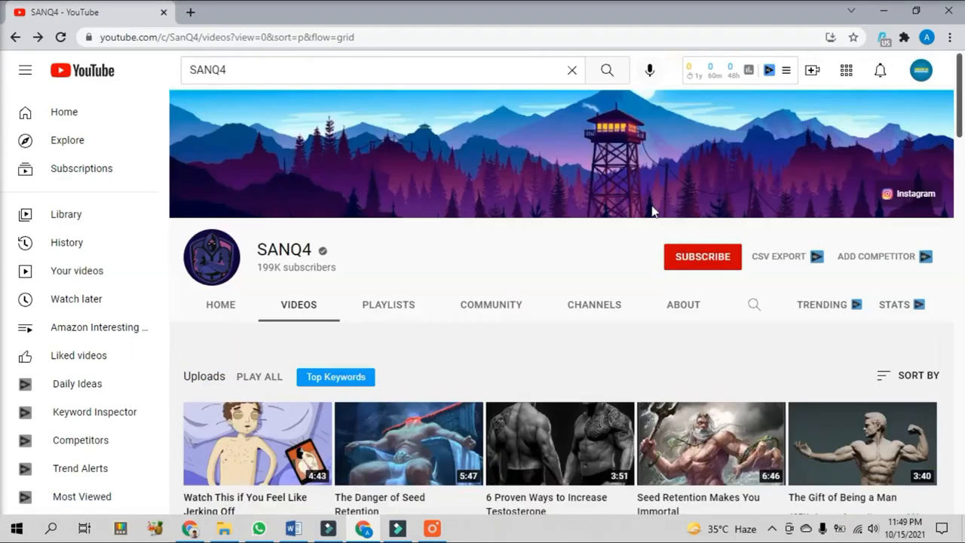
pyautogui.scroll(-3)
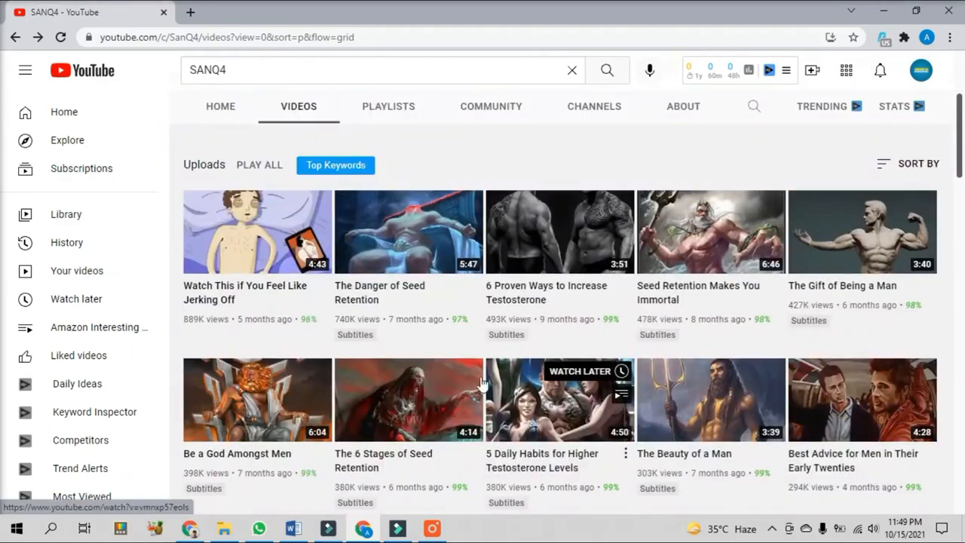
pyautogui.click(409, 400)
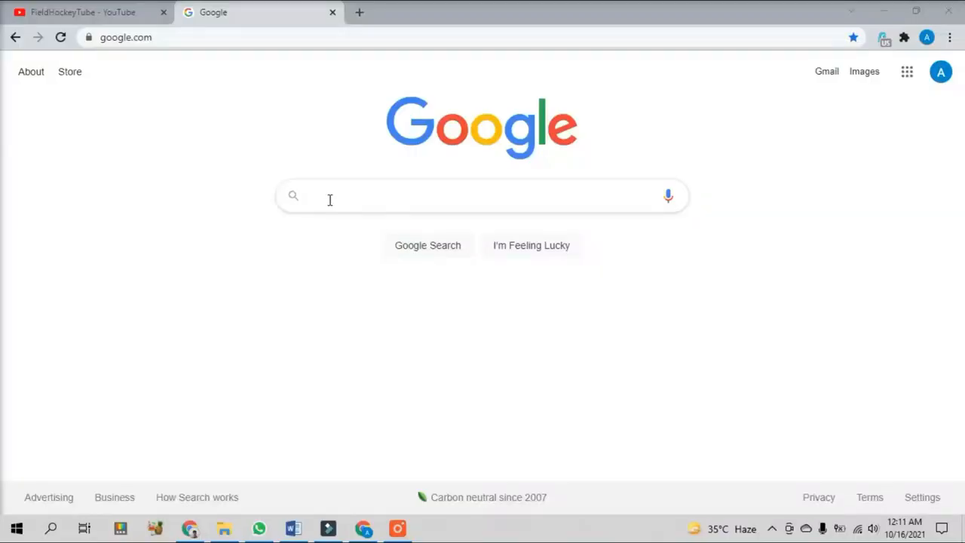
# Google 'all indoor and outdoor sports list', glance at results, and return to the FieldHockeyTube tab.
pyautogui.write('all i')
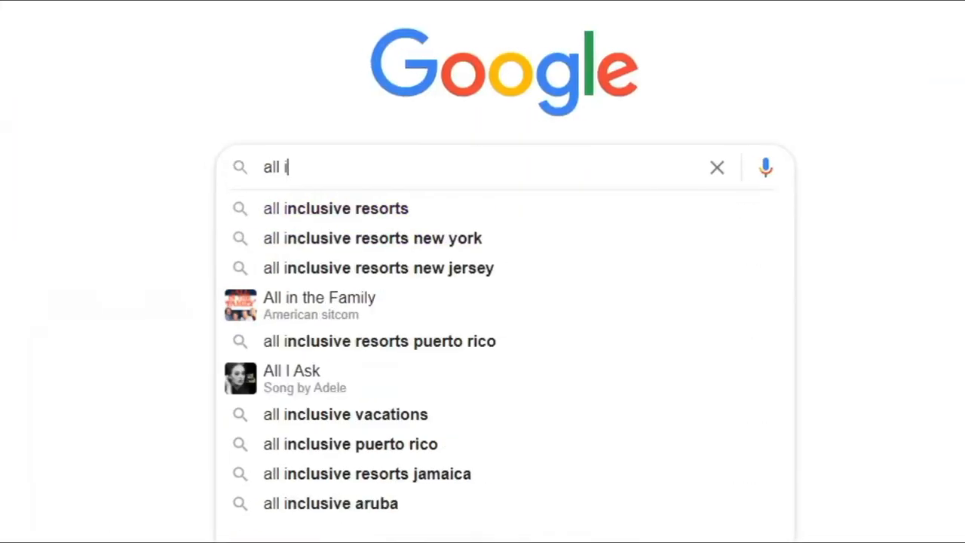
pyautogui.write('ndoor and outdoor sports list')
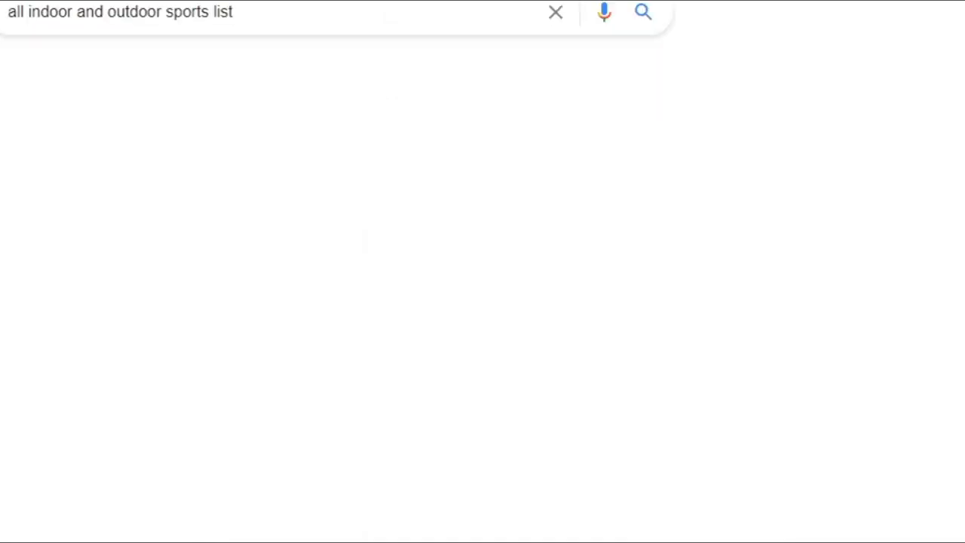
pyautogui.click(643, 12)
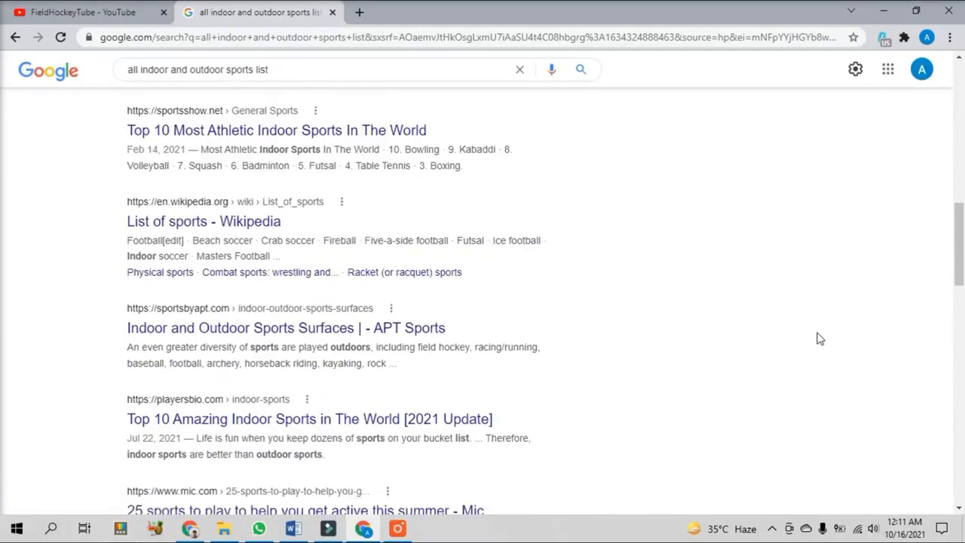
pyautogui.scroll(-3)
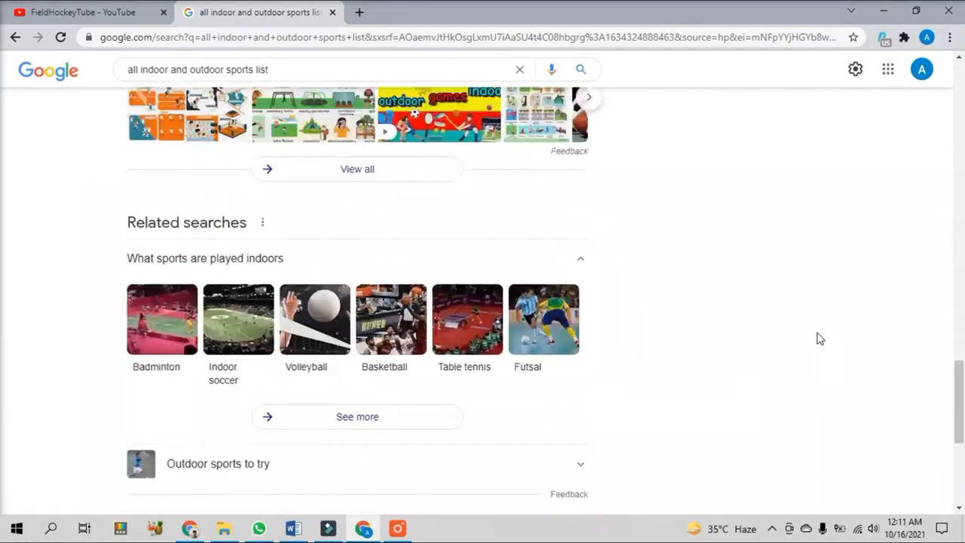
pyautogui.scroll(3)
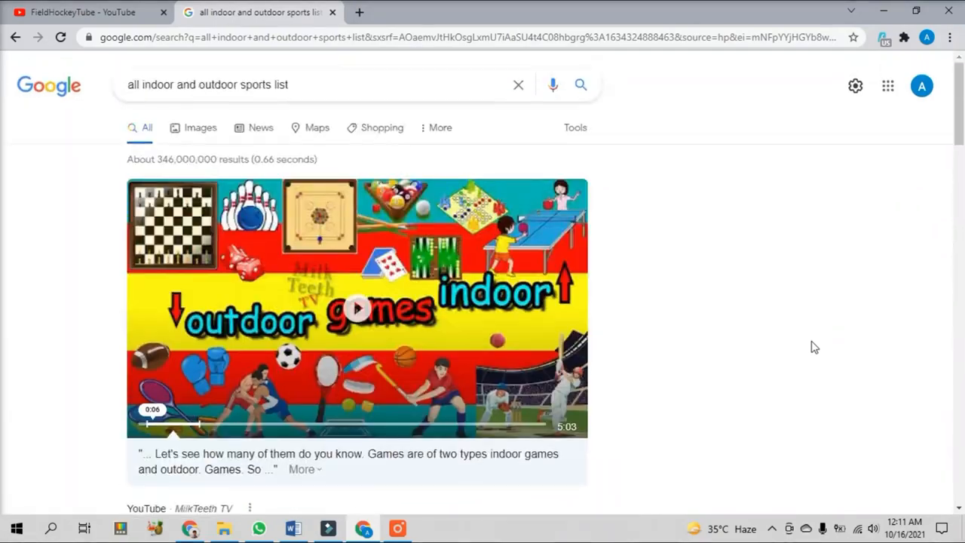
pyautogui.click(81, 12)
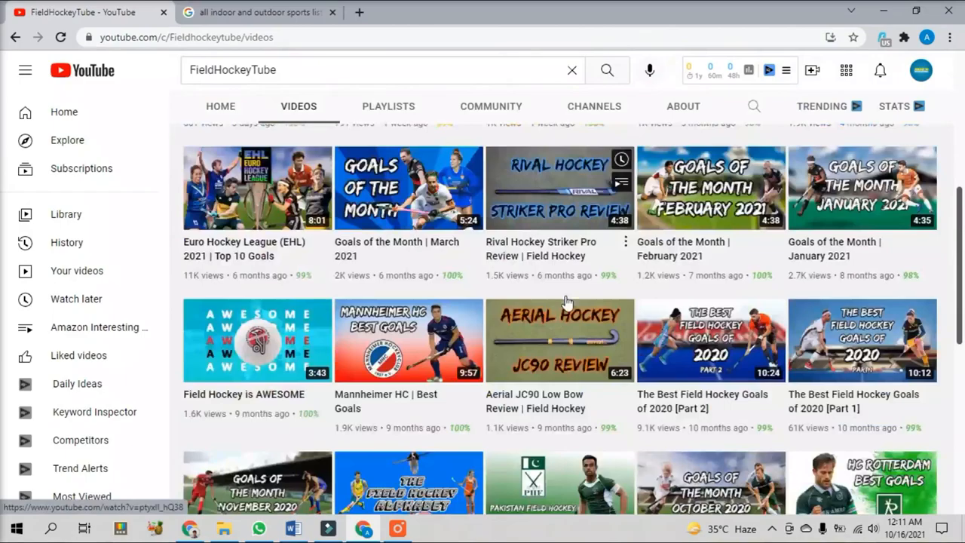
# Scroll down through FieldHockeyTube's older uploads, then move on toward the TopCars TV channel.
pyautogui.scroll(3)
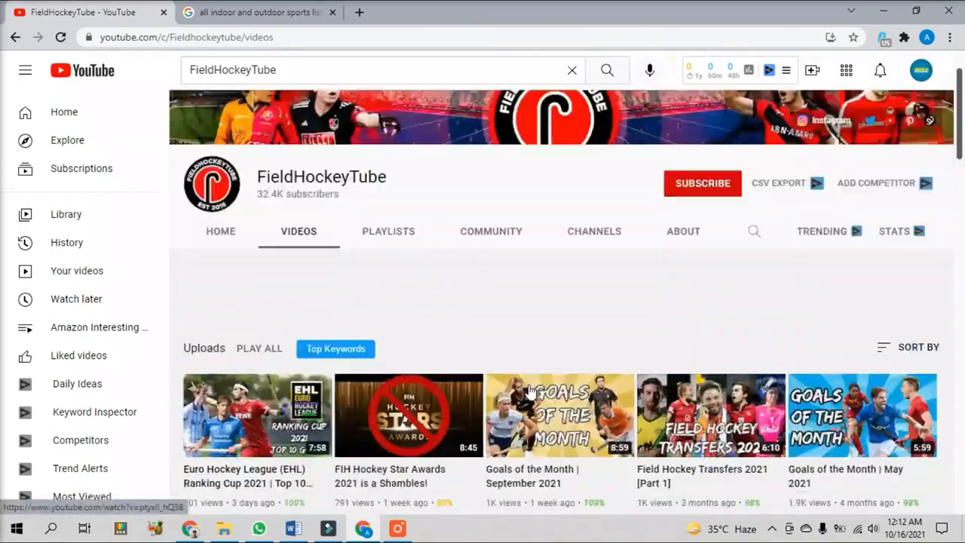
pyautogui.scroll(-3)
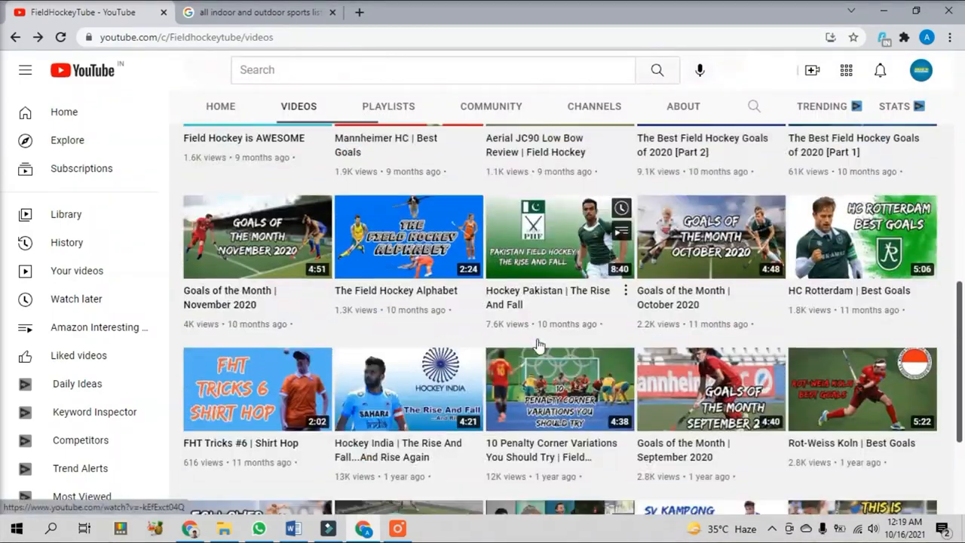
pyautogui.scroll(-3)
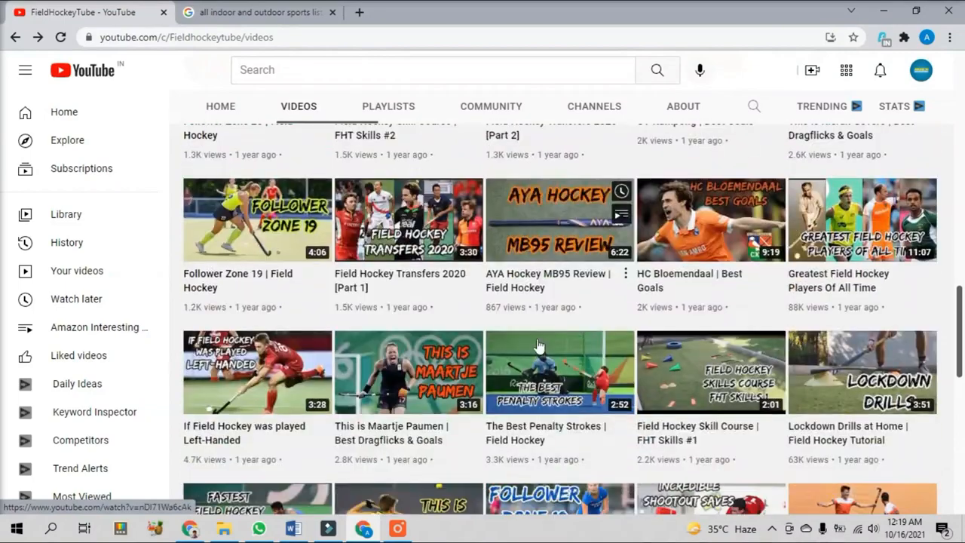
pyautogui.scroll(-3)
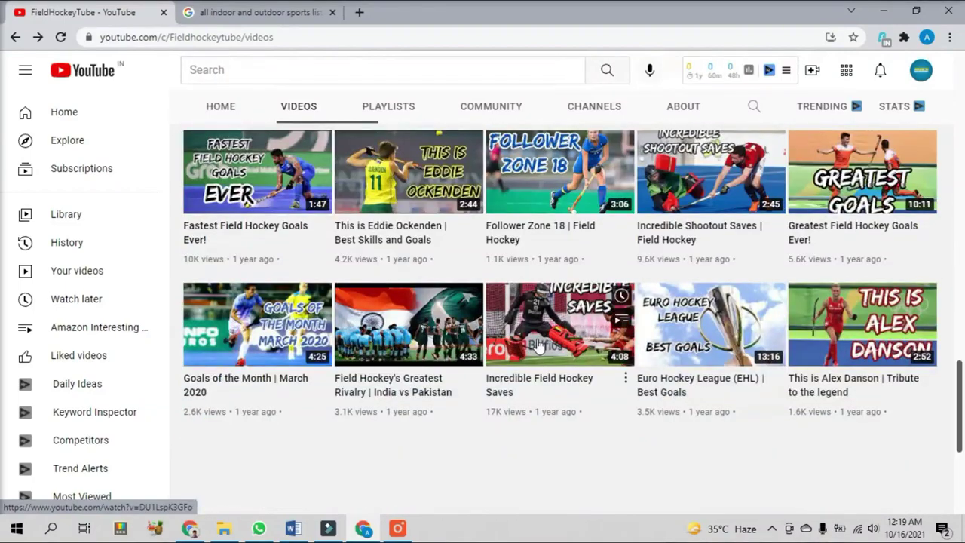
pyautogui.scroll(-3)
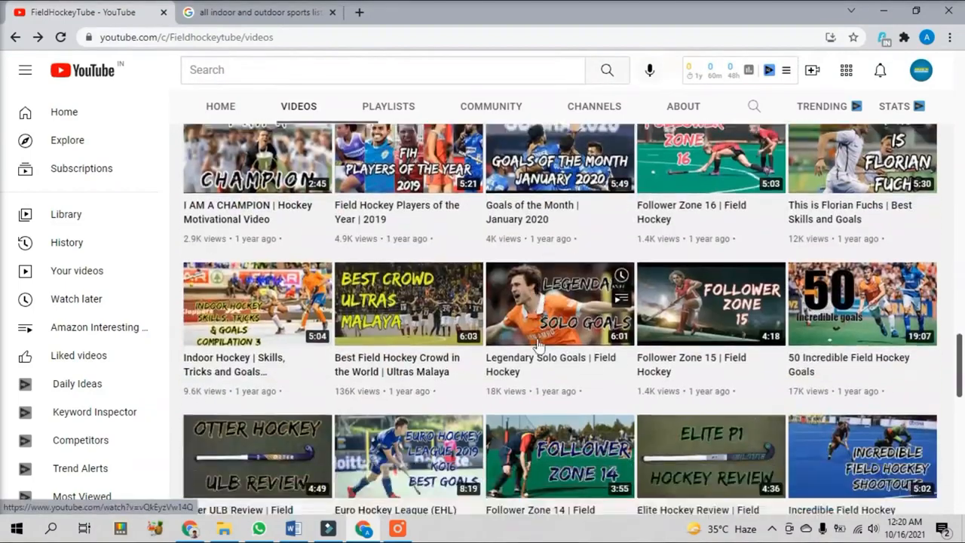
pyautogui.scroll(-3)
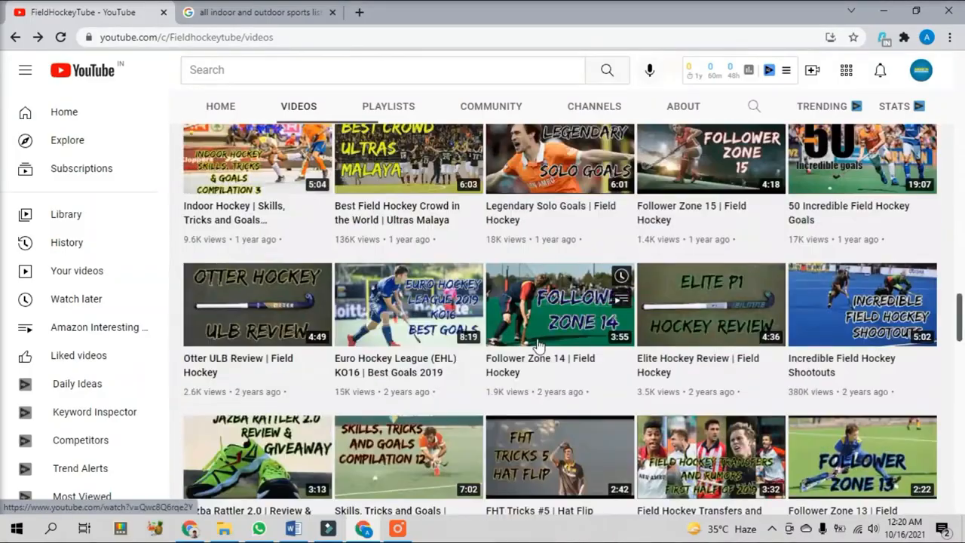
pyautogui.scroll(-3)
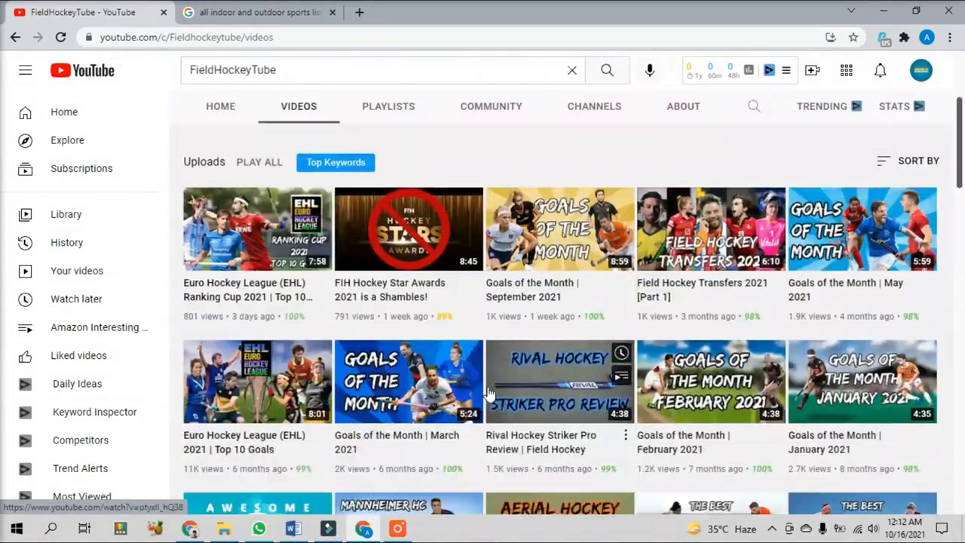
pyautogui.click(257, 230)
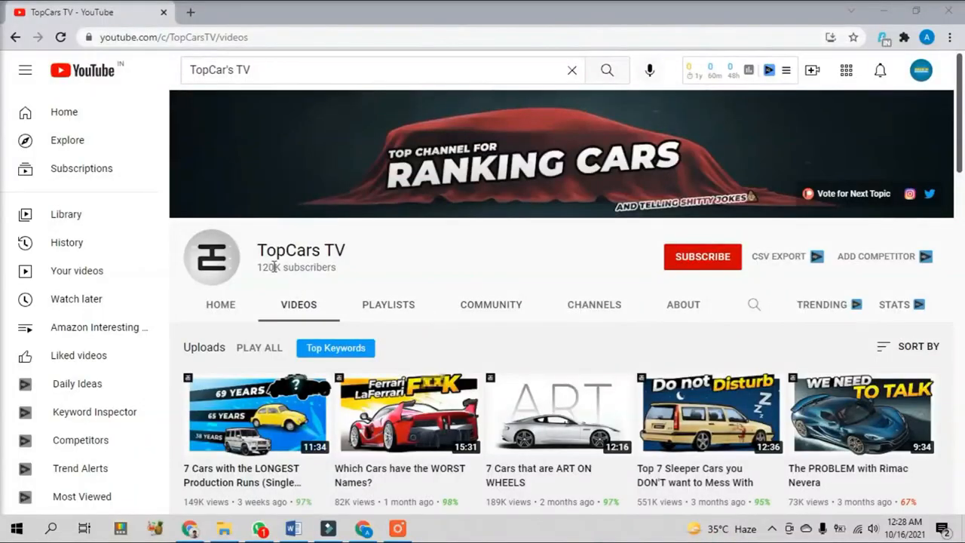
# Select the TopCars TV channel name and scroll through its car-ranking uploads.
pyautogui.doubleClick(301, 250)
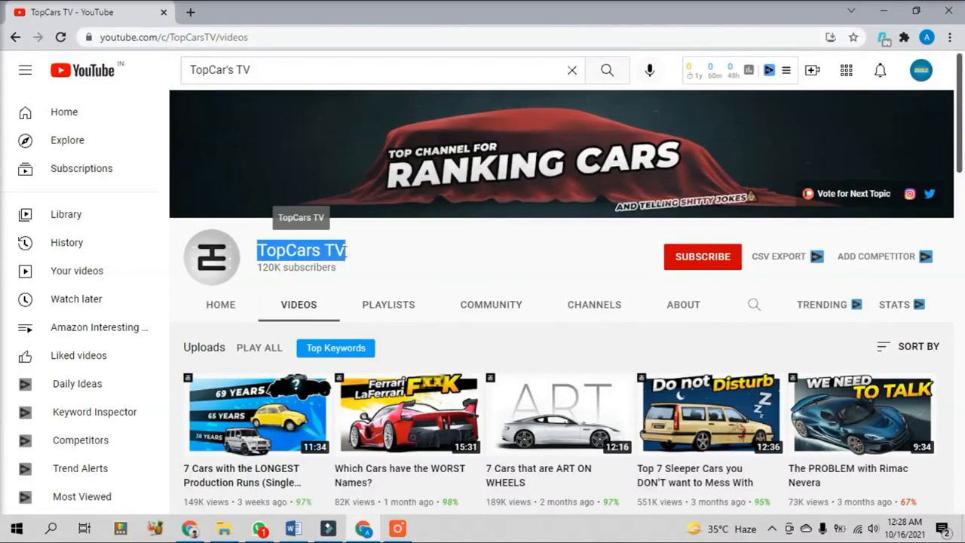
pyautogui.scroll(-3)
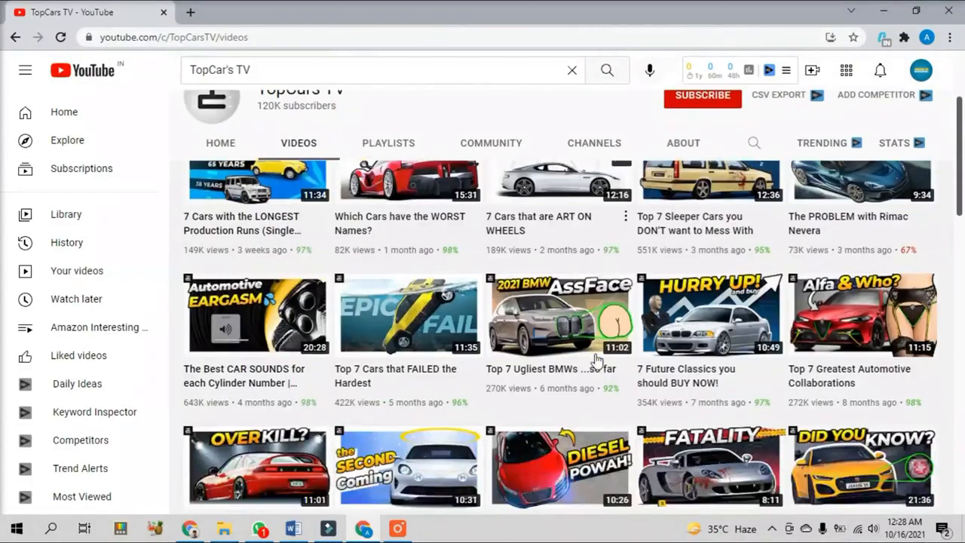
pyautogui.scroll(-3)
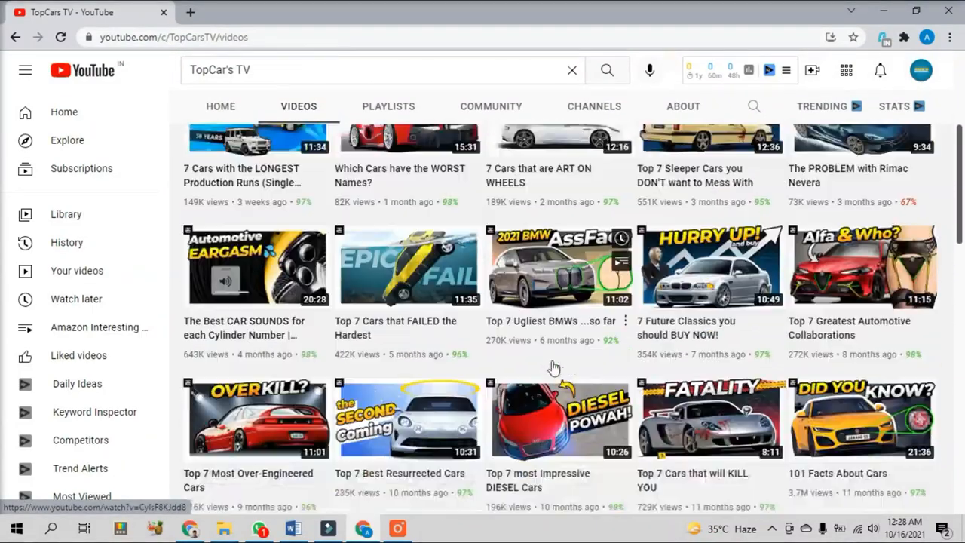
pyautogui.scroll(-3)
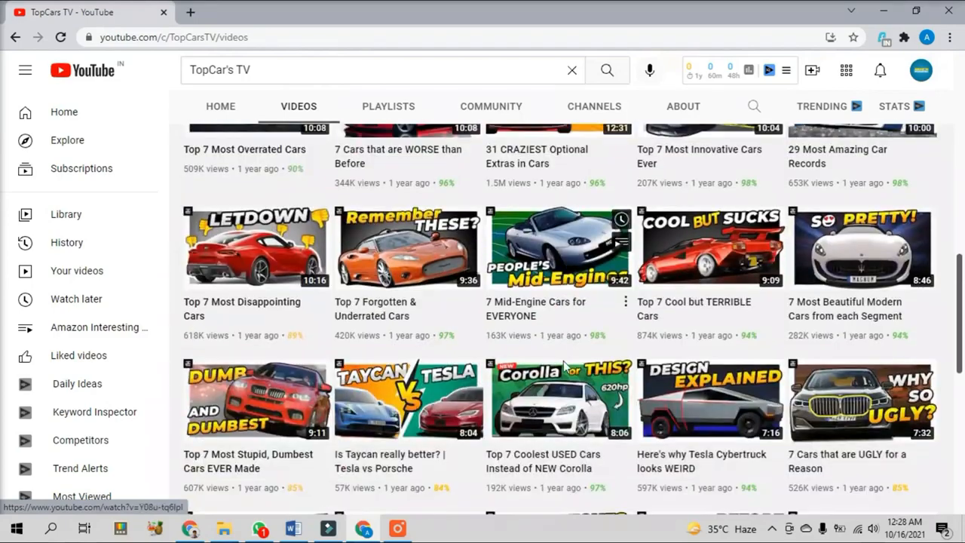
pyautogui.scroll(-3)
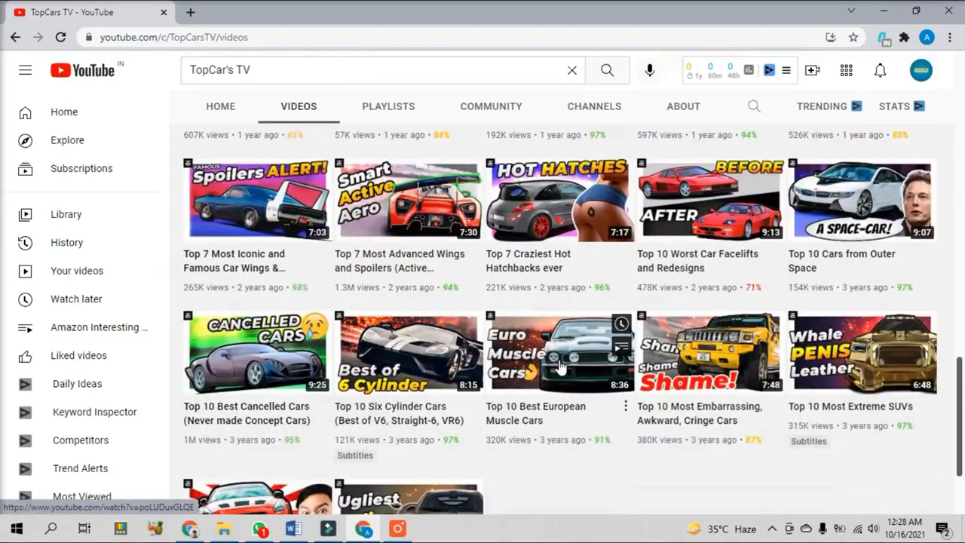
pyautogui.scroll(3)
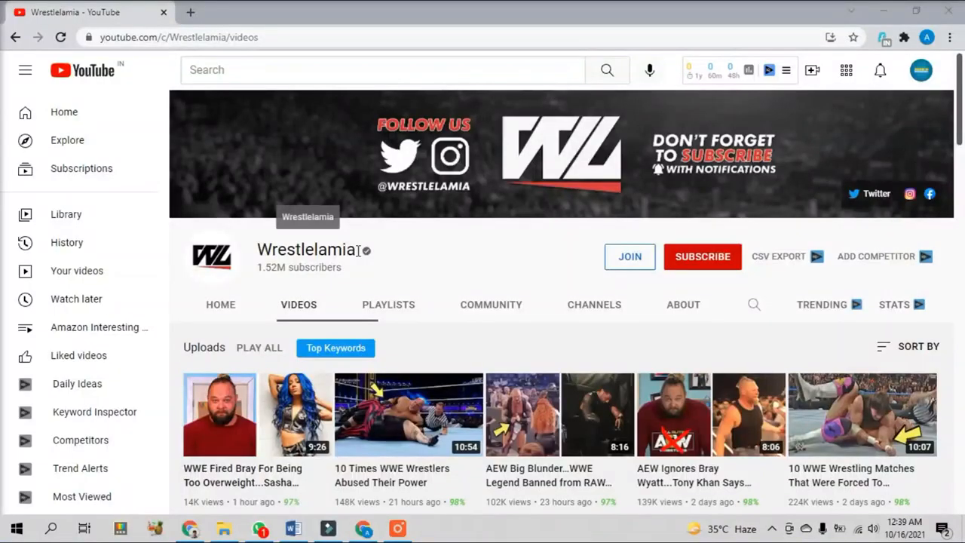
pyautogui.moveTo(440, 259)
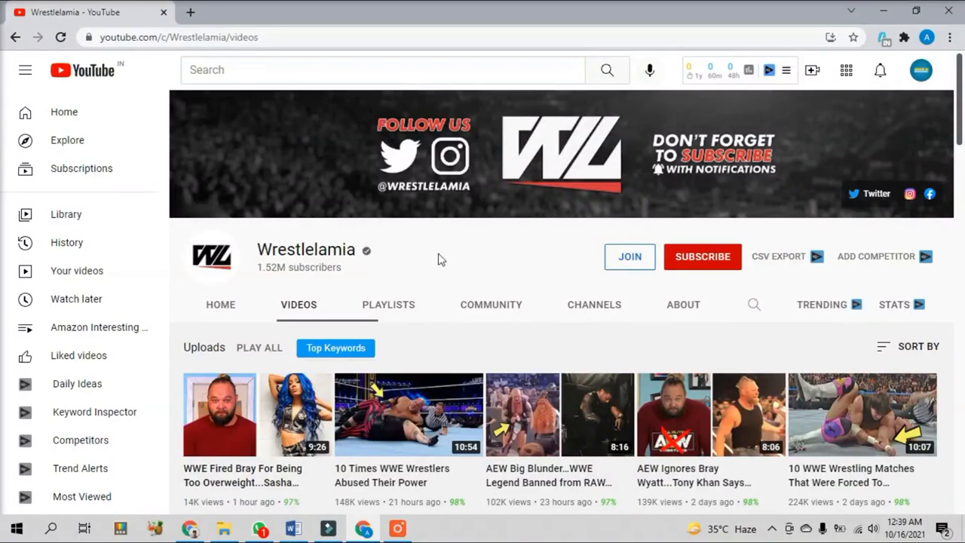
# Scroll down Wrestlelamia's uploads back roughly a month of older WWE videos.
pyautogui.scroll(-3)
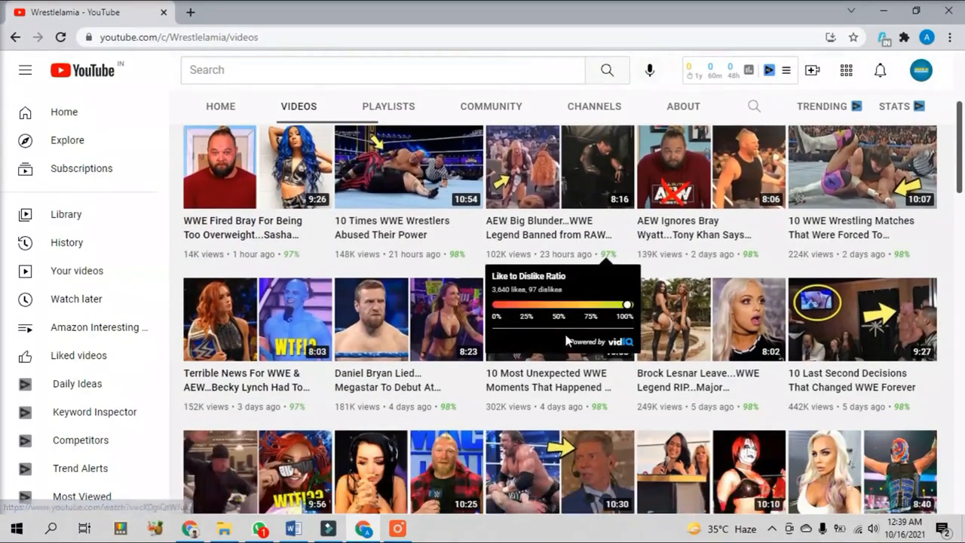
pyautogui.scroll(-3)
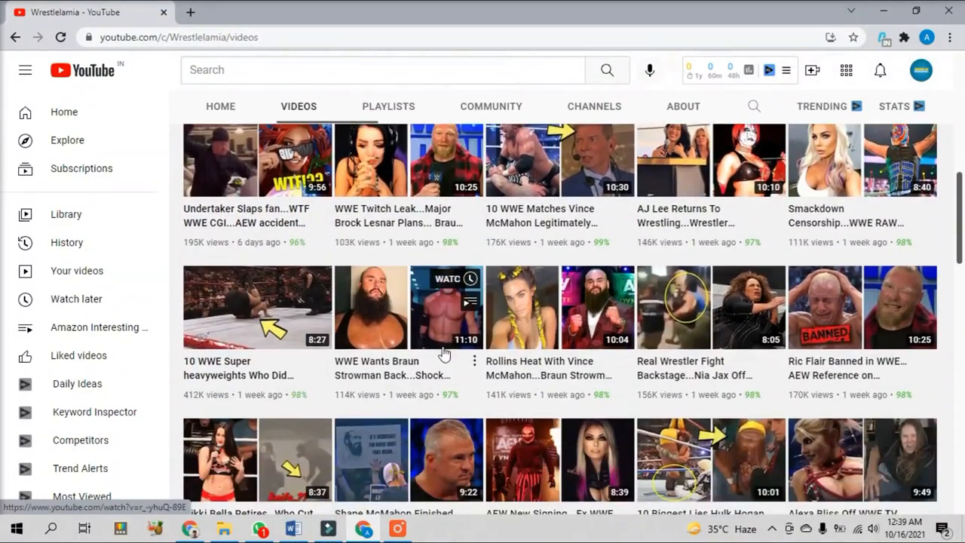
pyautogui.scroll(-3)
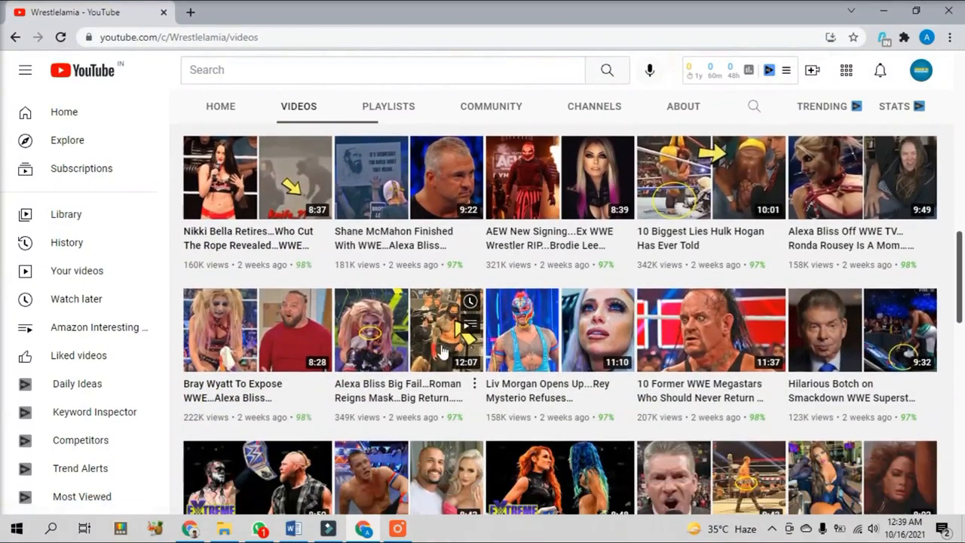
pyautogui.scroll(-3)
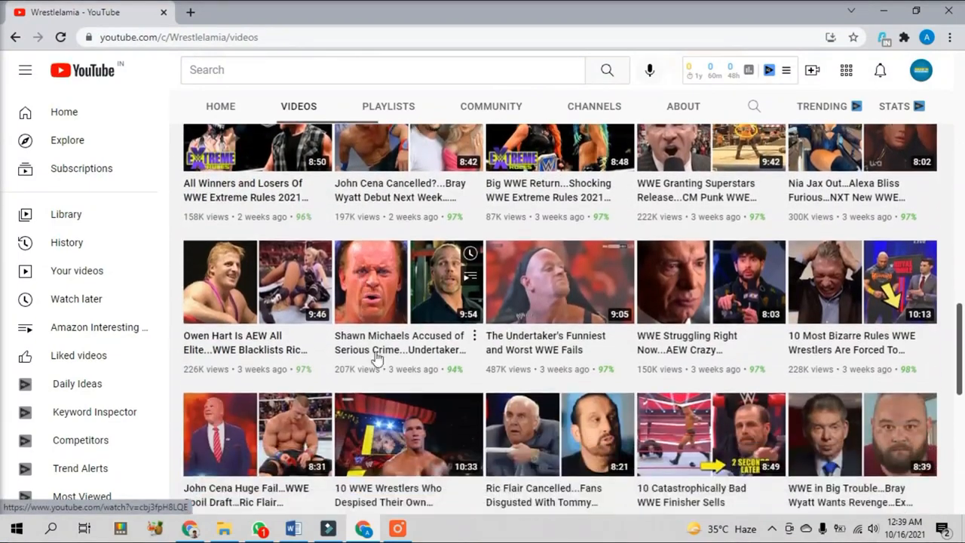
pyautogui.scroll(-3)
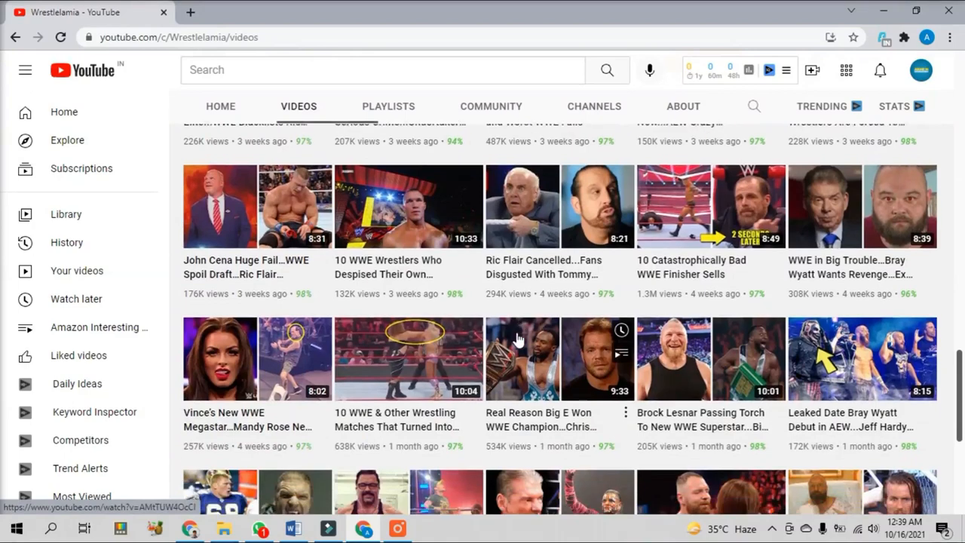
pyautogui.scroll(-3)
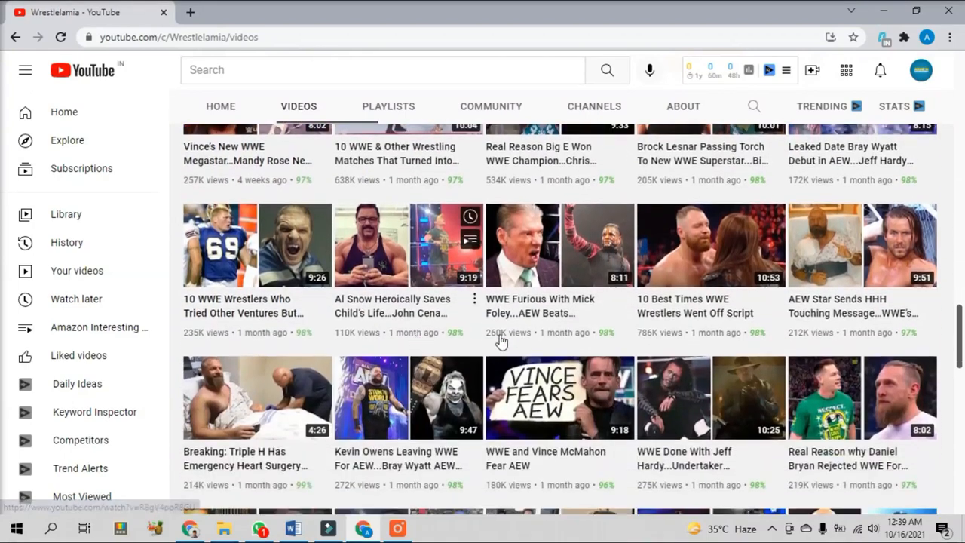
pyautogui.scroll(-3)
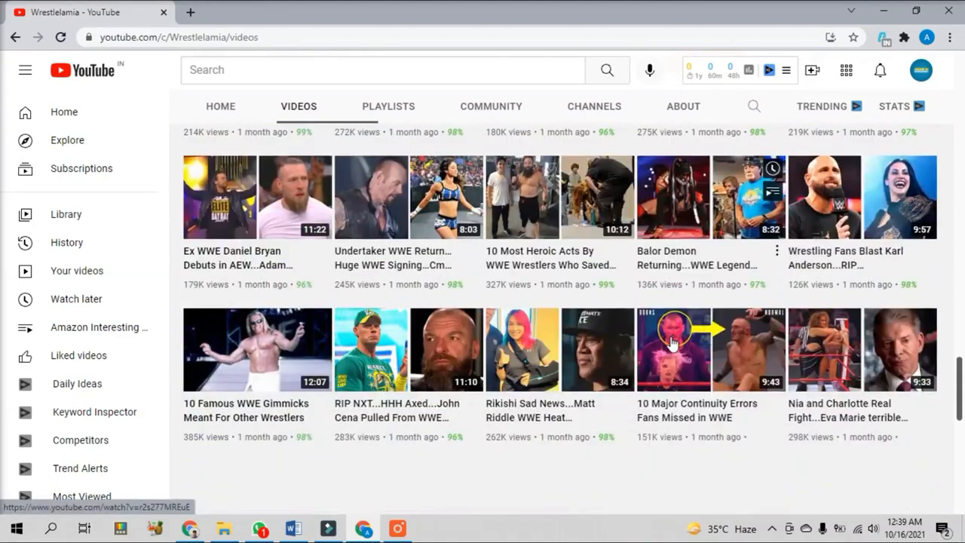
pyautogui.scroll(-3)
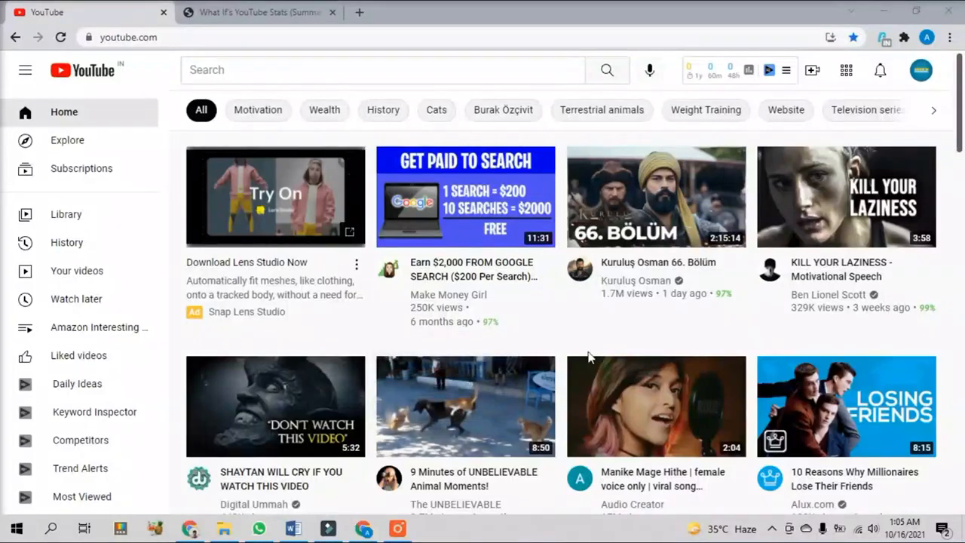
# Search 'what' and sort the What If channel's uploads by Most popular.
pyautogui.write('what if')
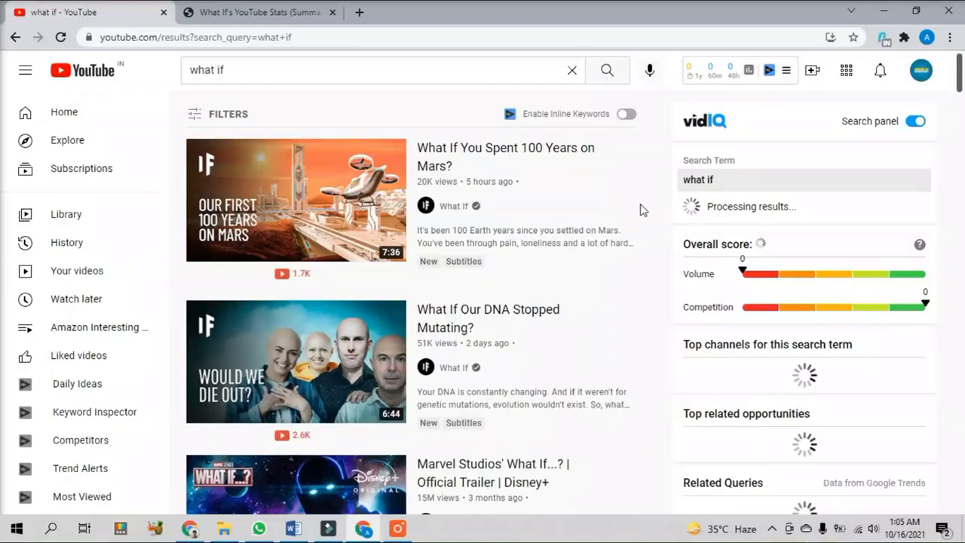
pyautogui.scroll(-3)
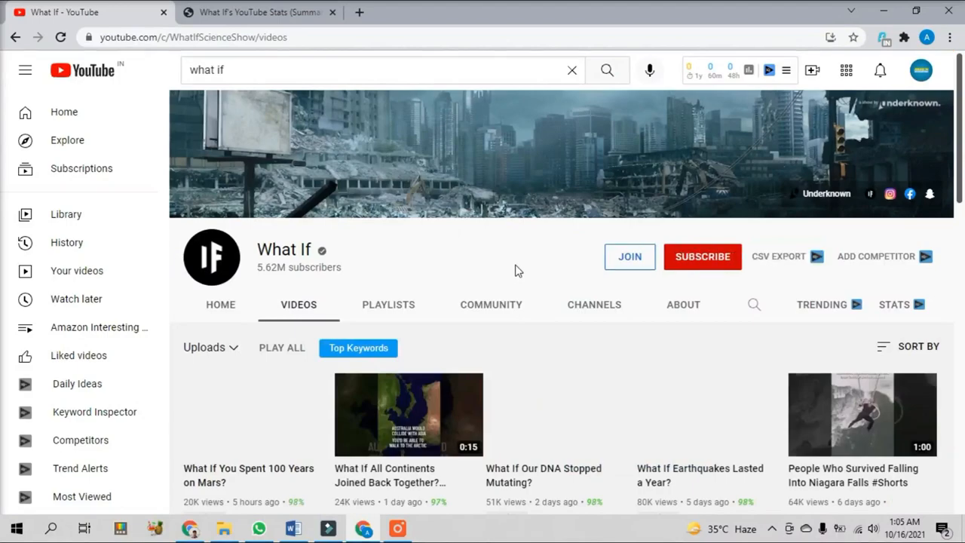
pyautogui.scroll(-3)
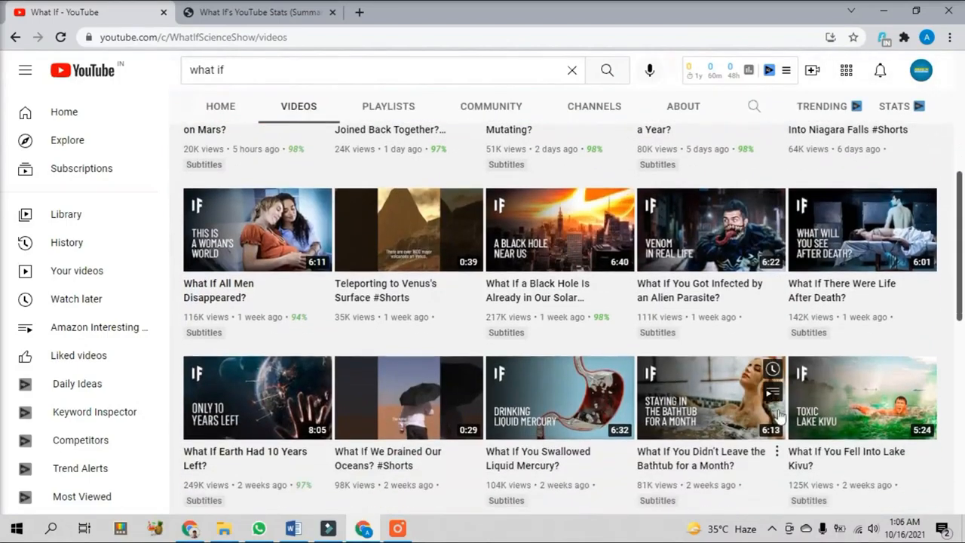
pyautogui.click(917, 274)
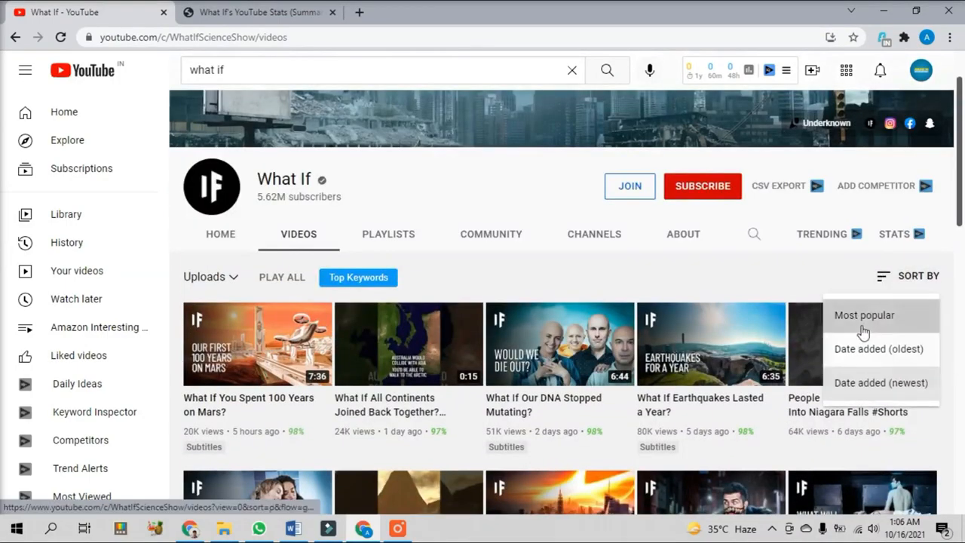
pyautogui.click(865, 315)
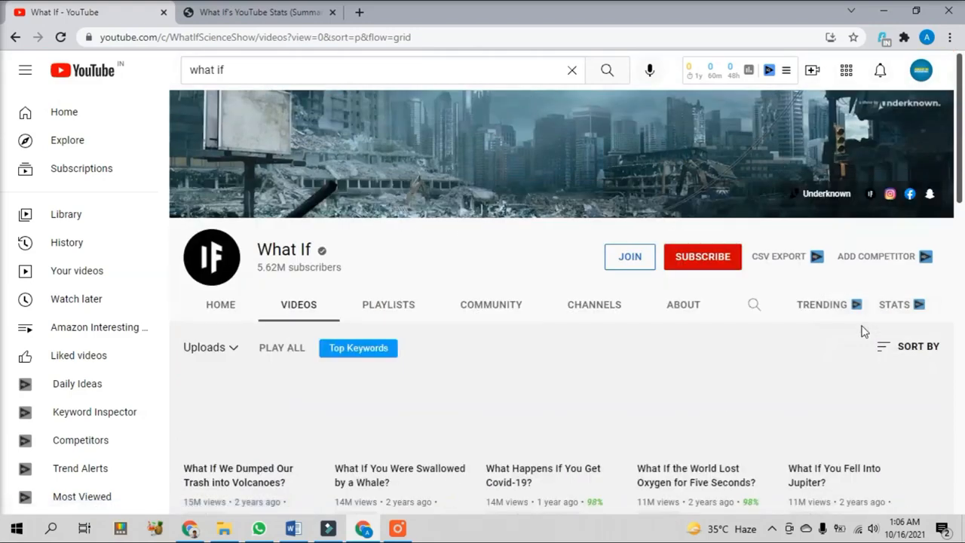
pyautogui.scroll(-3)
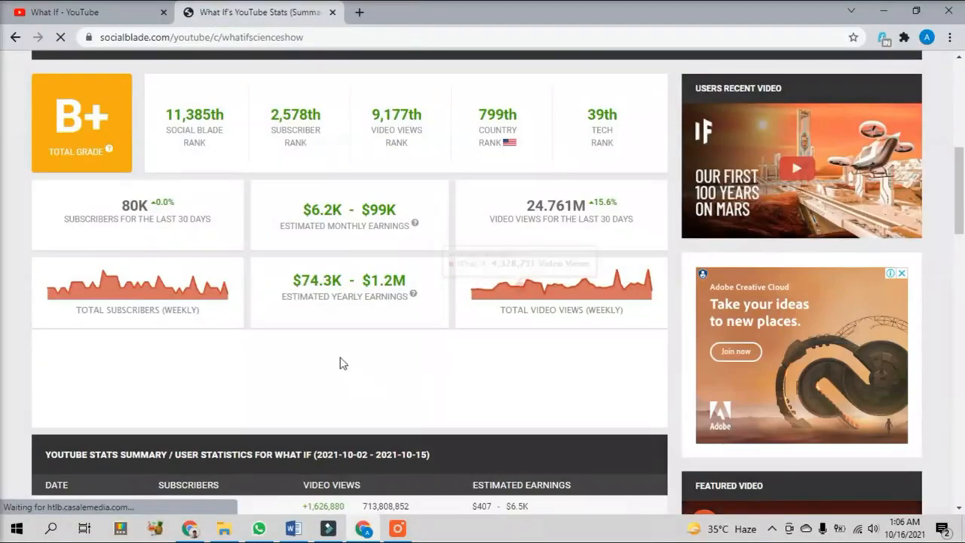
# Scroll up through the What If stats summary on Social Blade.
pyautogui.scroll(3)
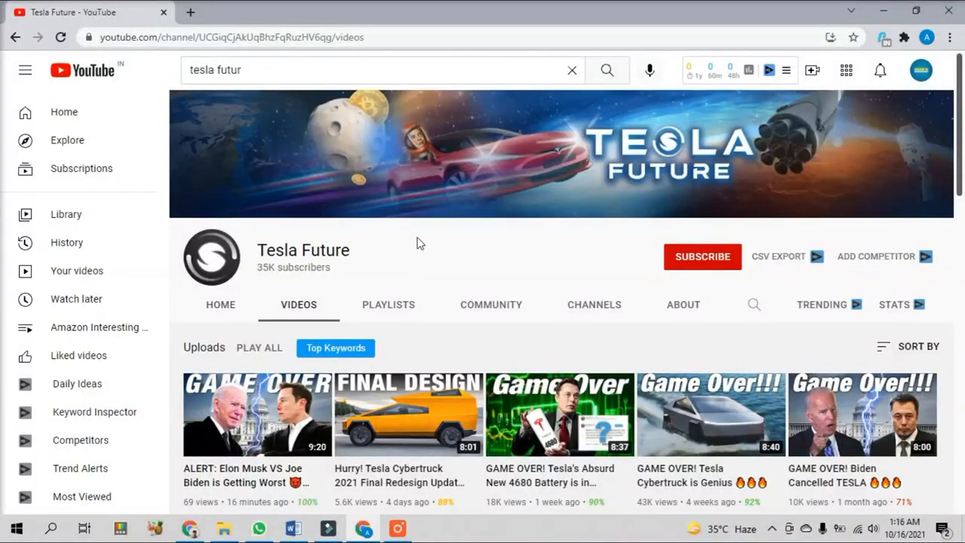
# Scroll back several months through Tesla Future's uploads.
pyautogui.scroll(-3)
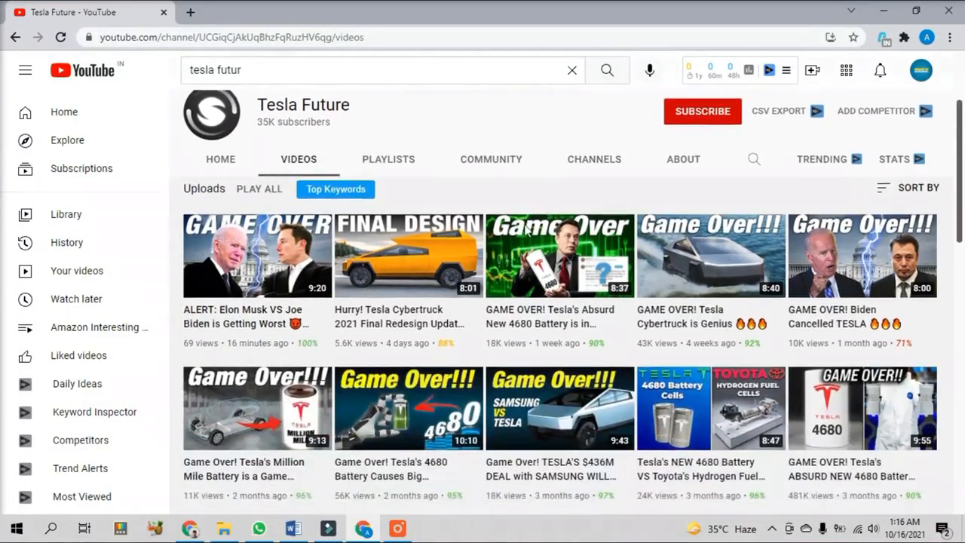
pyautogui.scroll(-3)
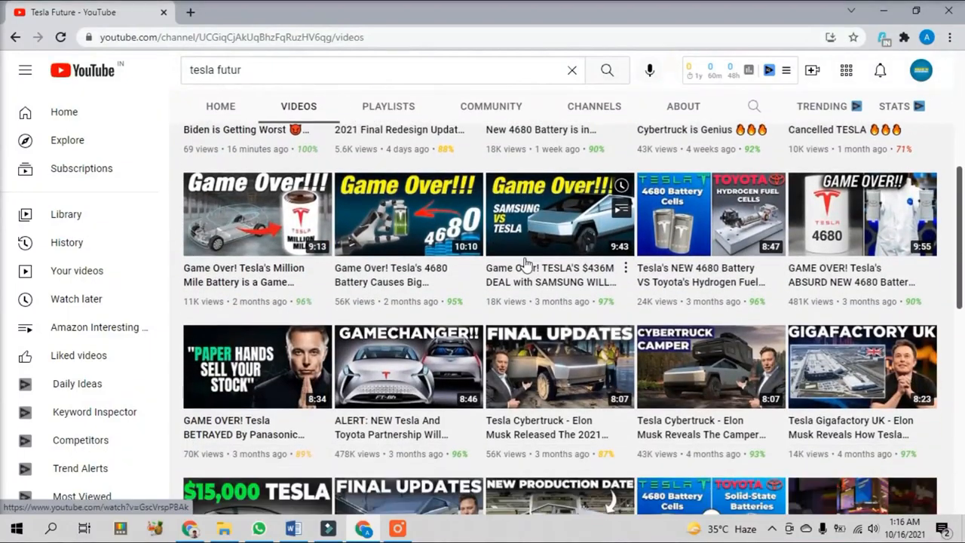
pyautogui.scroll(-3)
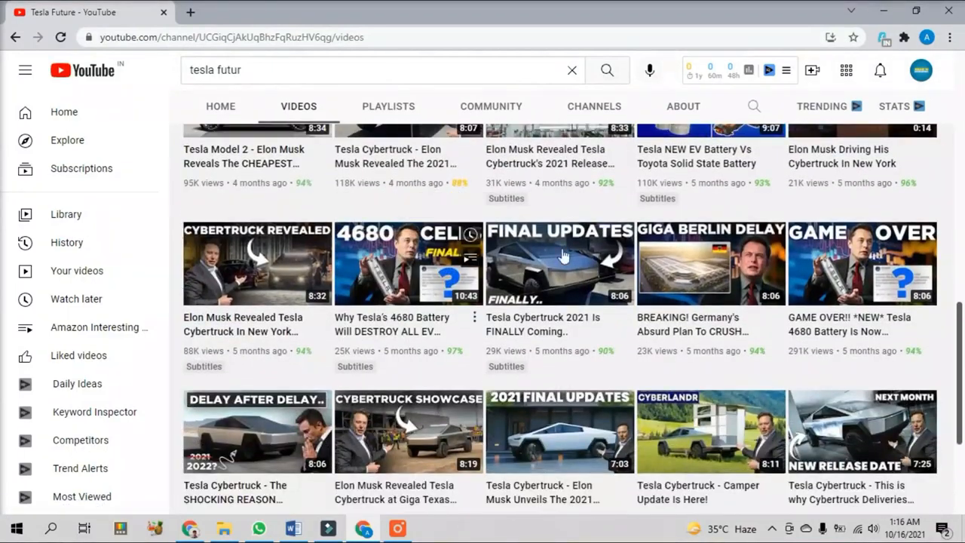
pyautogui.scroll(-3)
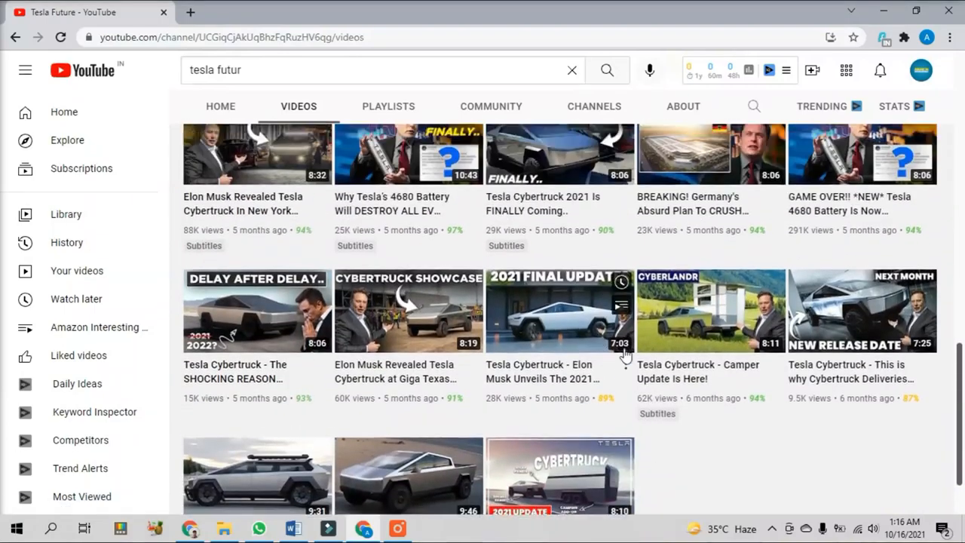
pyautogui.scroll(3)
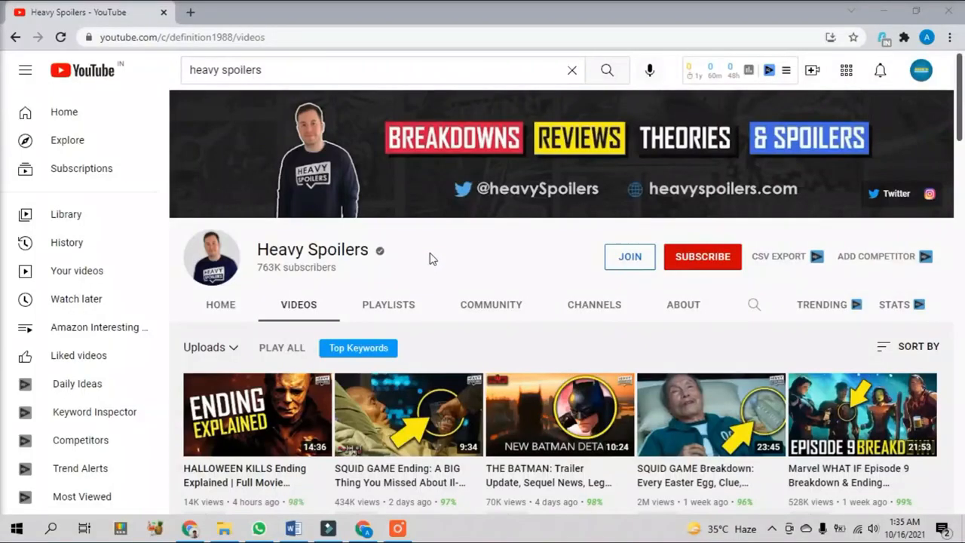
# Scroll through Heavy Spoilers' uploads to review its most viewed videos.
pyautogui.scroll(-3)
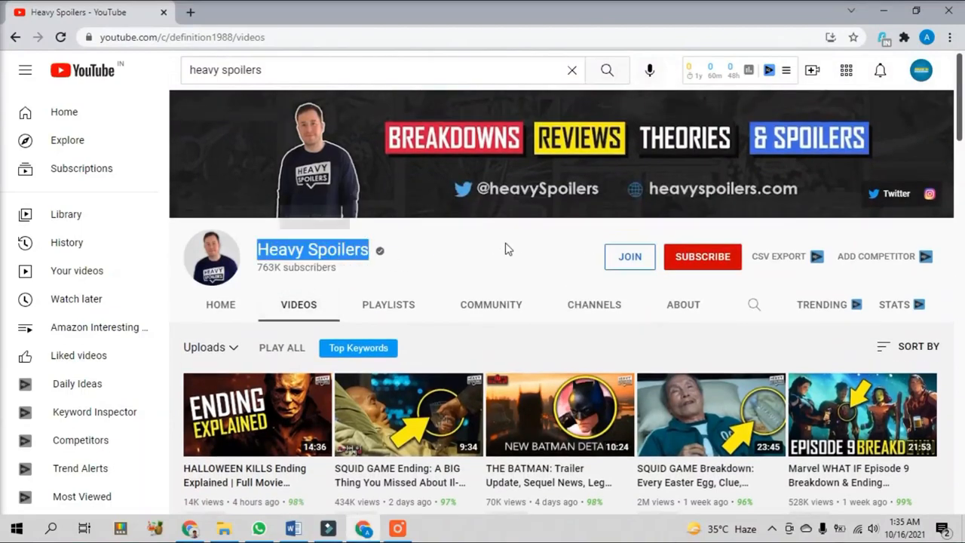
pyautogui.scroll(-3)
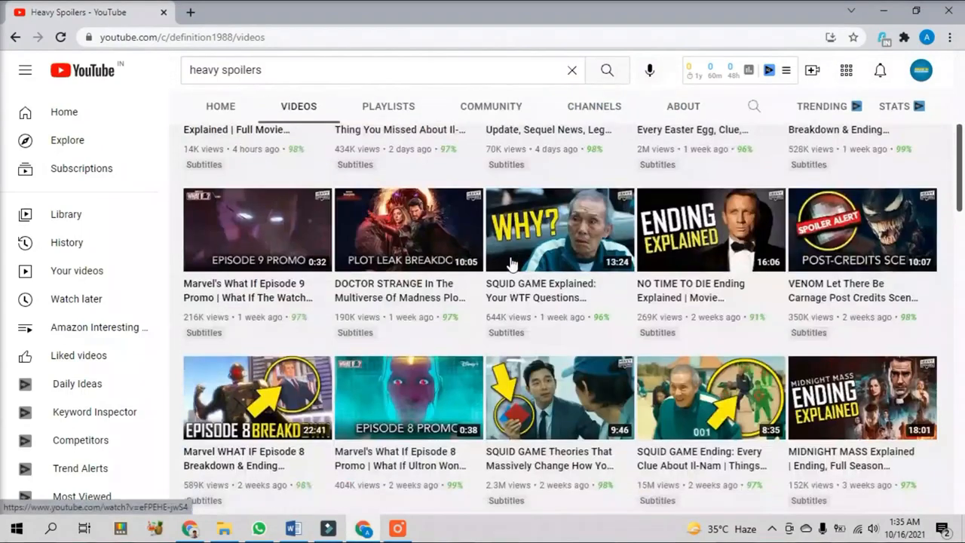
pyautogui.scroll(-3)
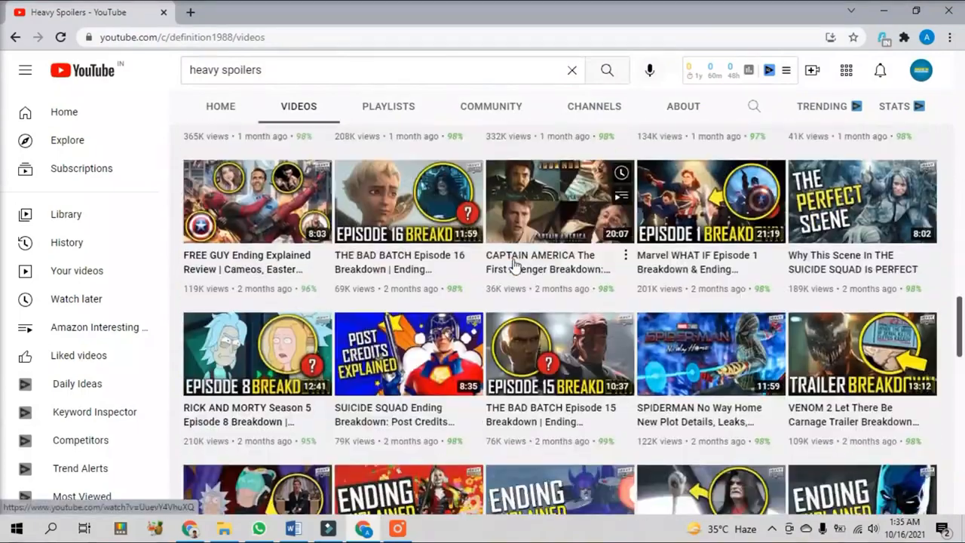
pyautogui.scroll(3)
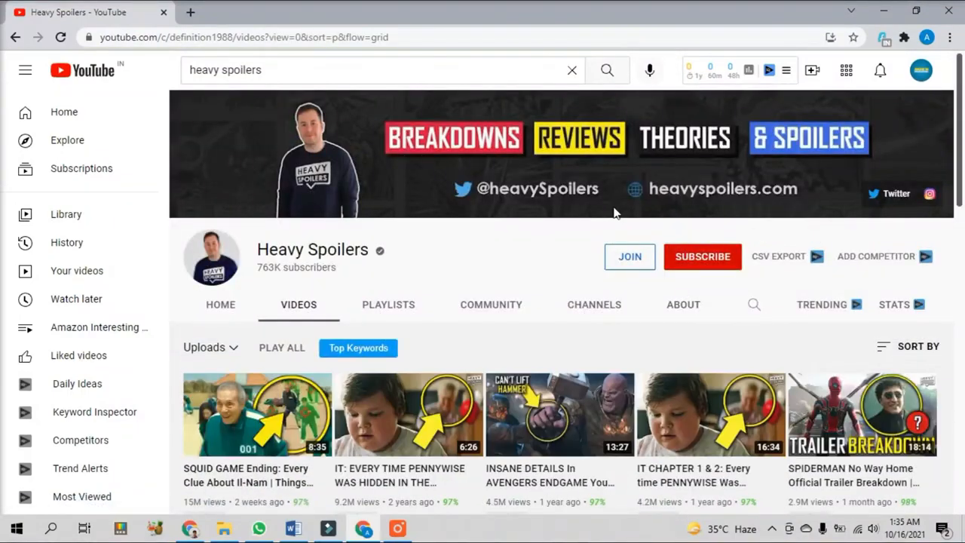
pyautogui.scroll(-3)
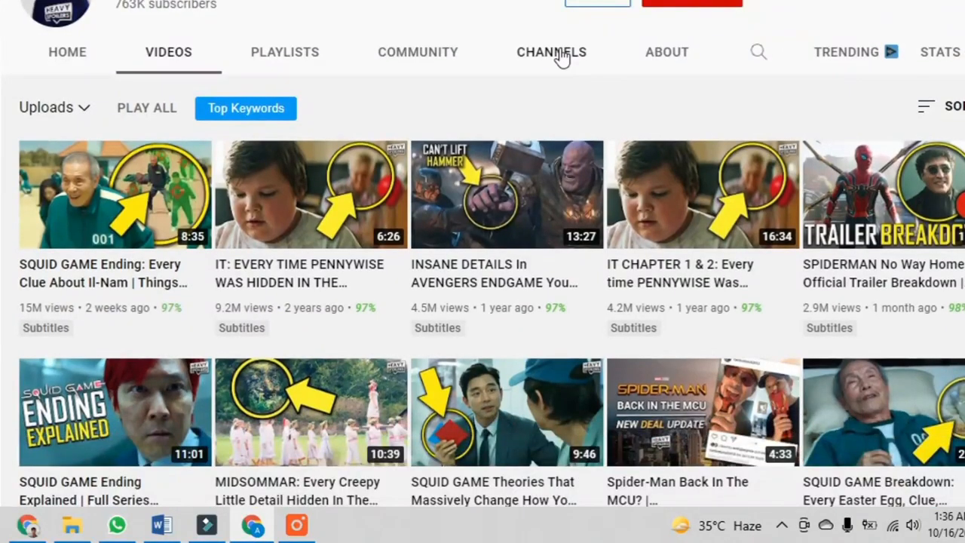
pyautogui.moveTo(483, 307)
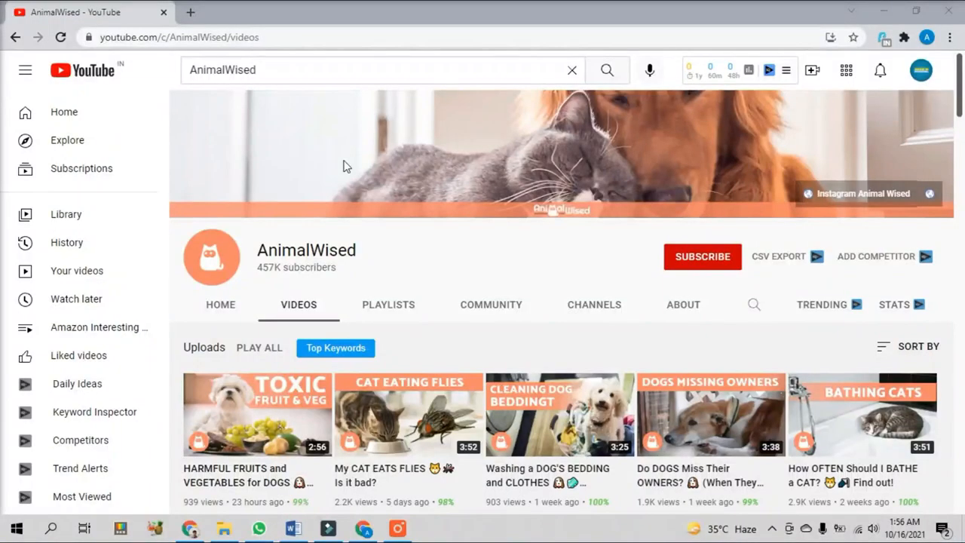
# Select the AnimalWised channel name and play its 'HARMFUL FRUITS and VEGETABLES for DOGS' video.
pyautogui.doubleClick(307, 250)
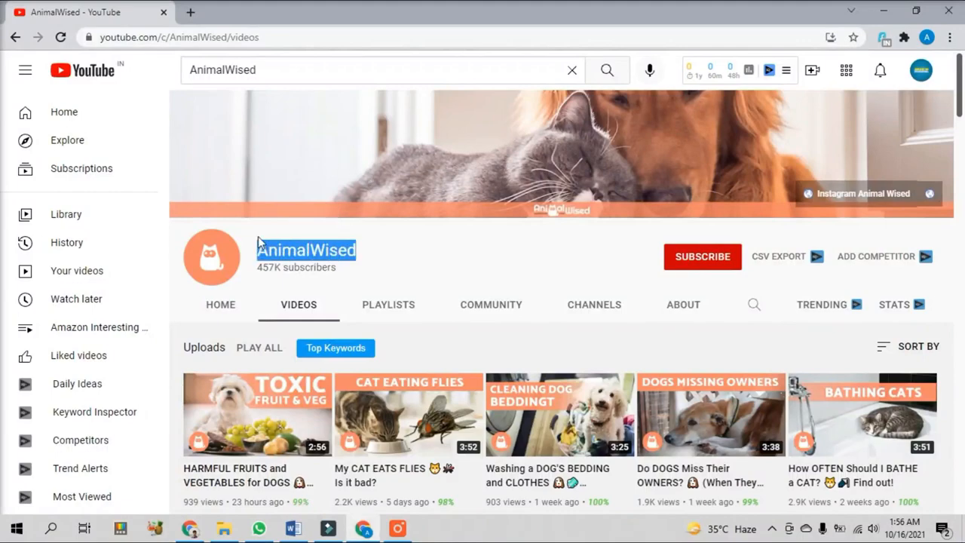
pyautogui.scroll(-3)
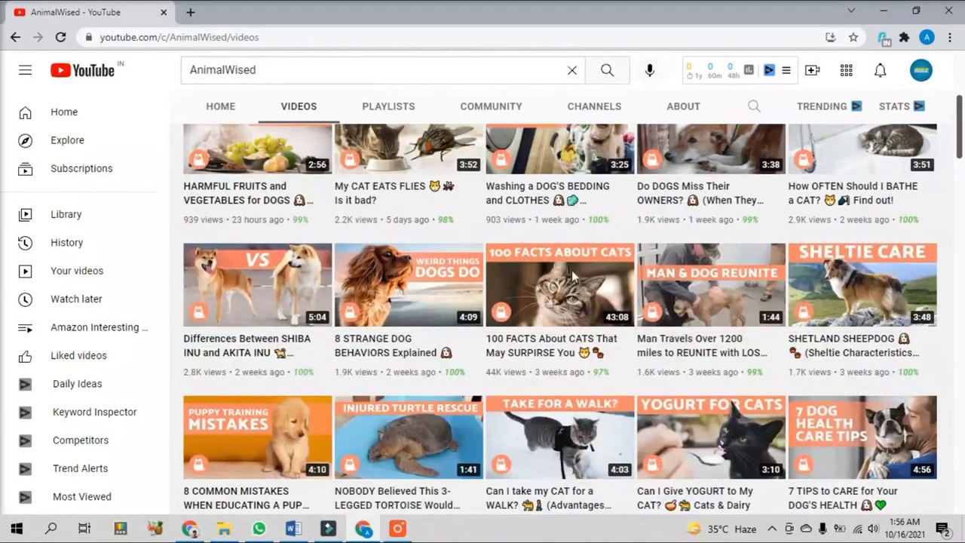
pyautogui.scroll(-3)
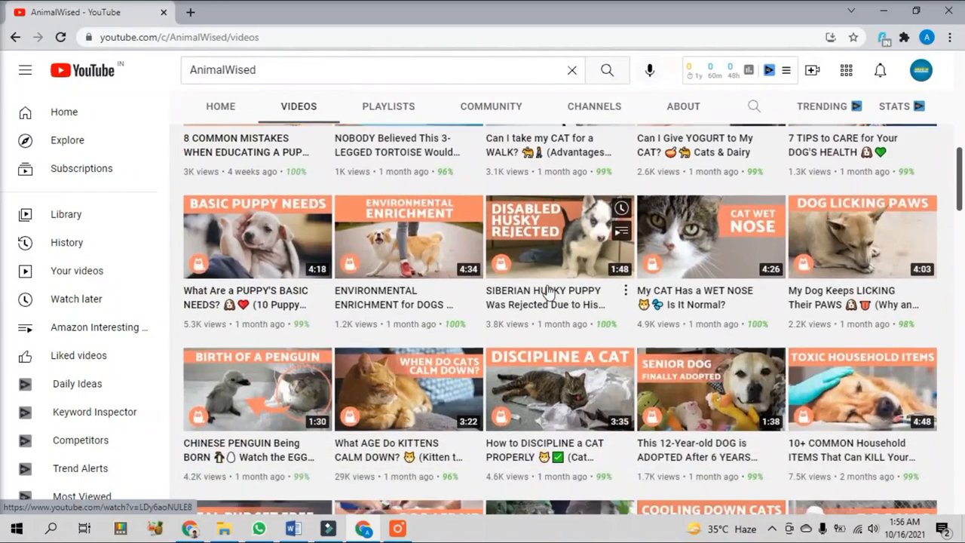
pyautogui.scroll(3)
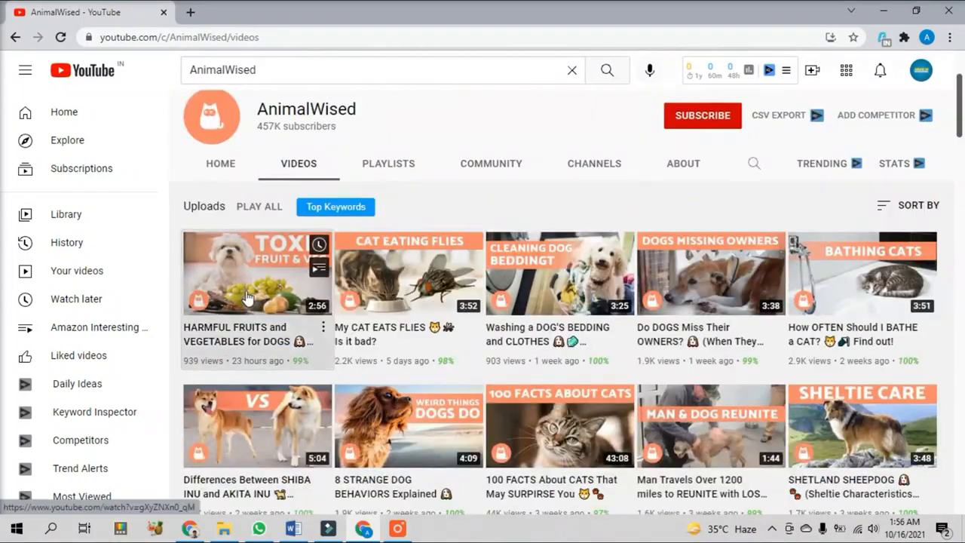
pyautogui.click(256, 273)
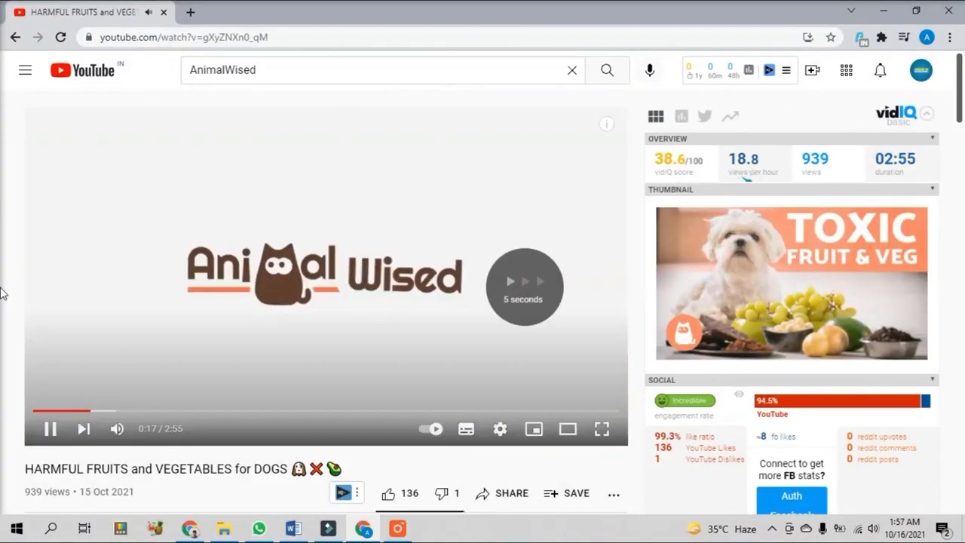